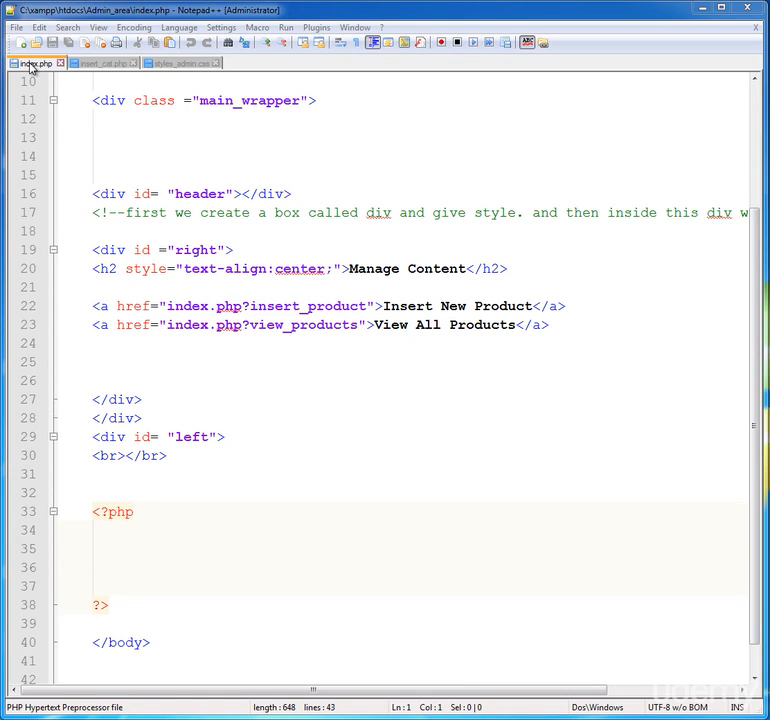
pyautogui.moveTo(152, 300)
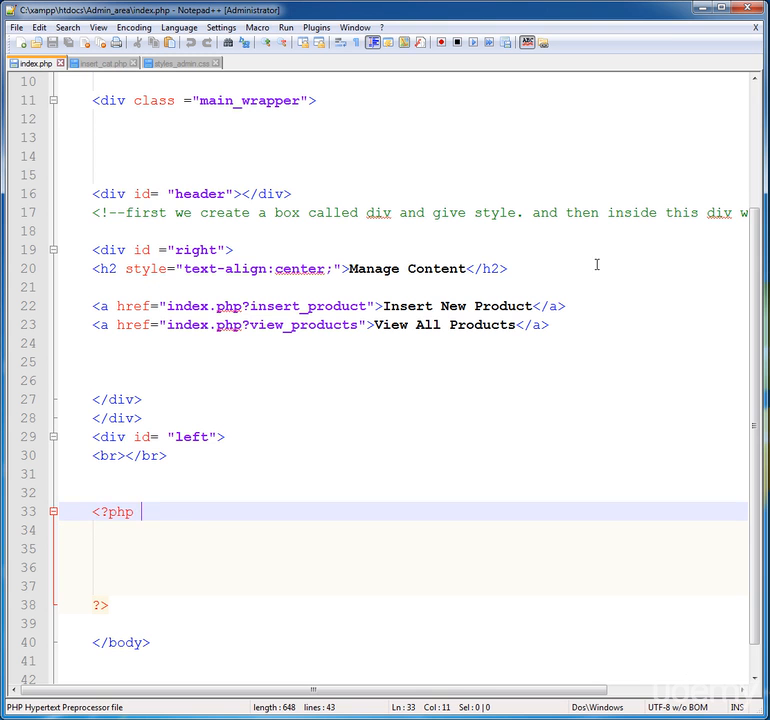
pyautogui.moveTo(168, 436)
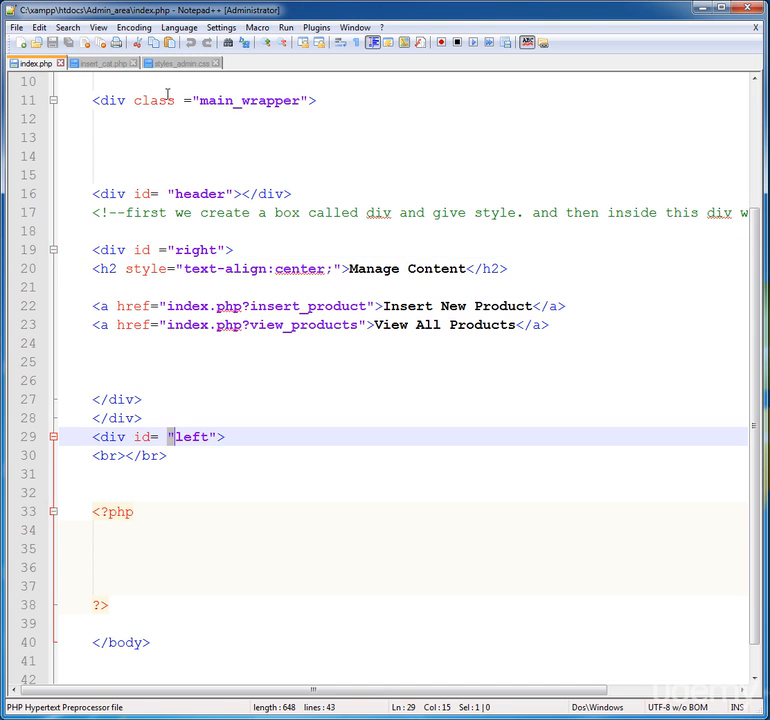
# Add a #left rule with width 789px and height 600 to styles_admin.css and save it
pyautogui.click(178, 63)
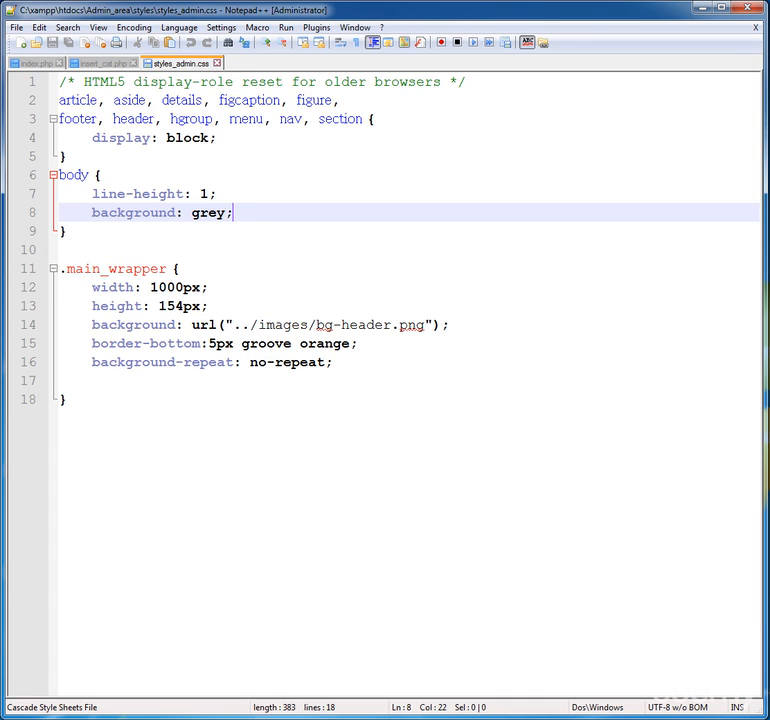
pyautogui.moveTo(210, 324)
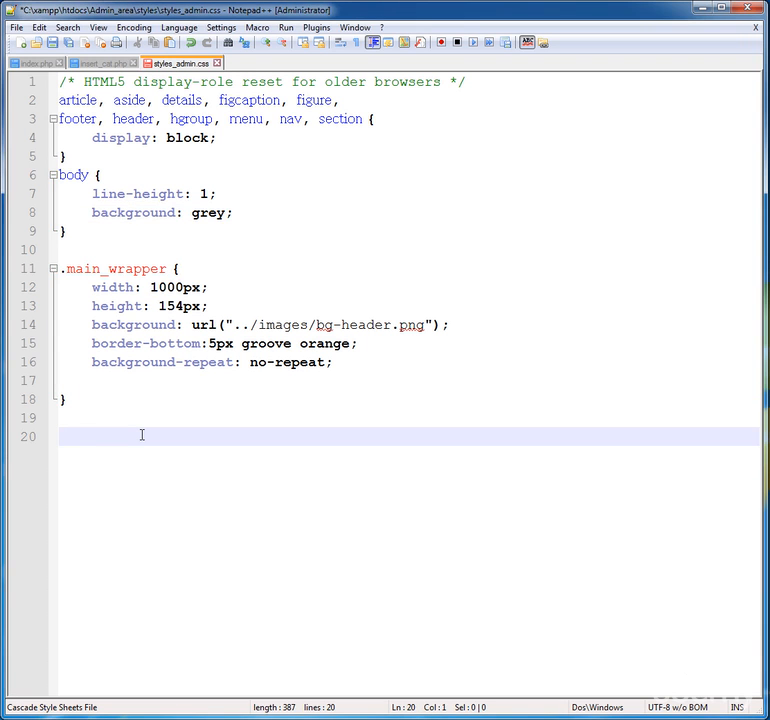
pyautogui.write('#left {')
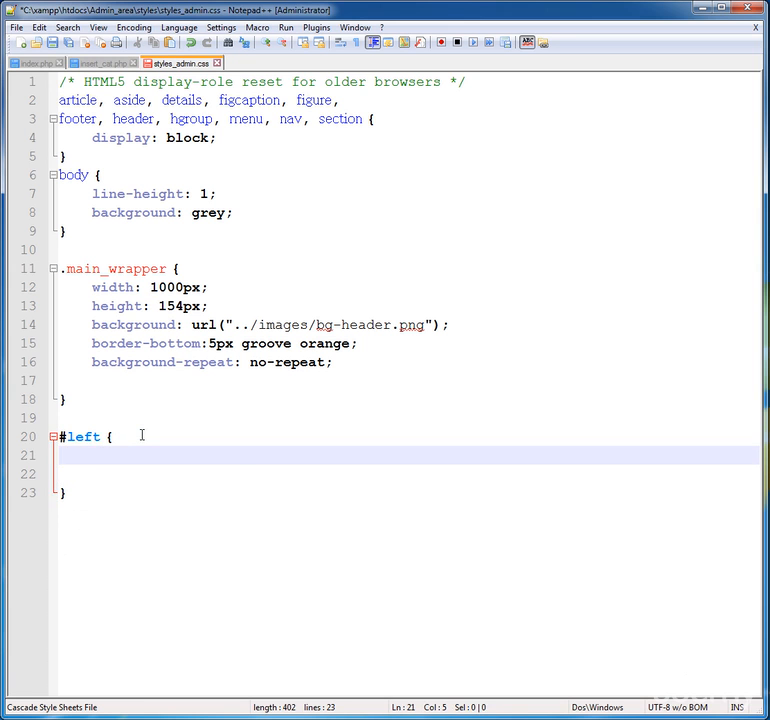
pyautogui.write('width:')
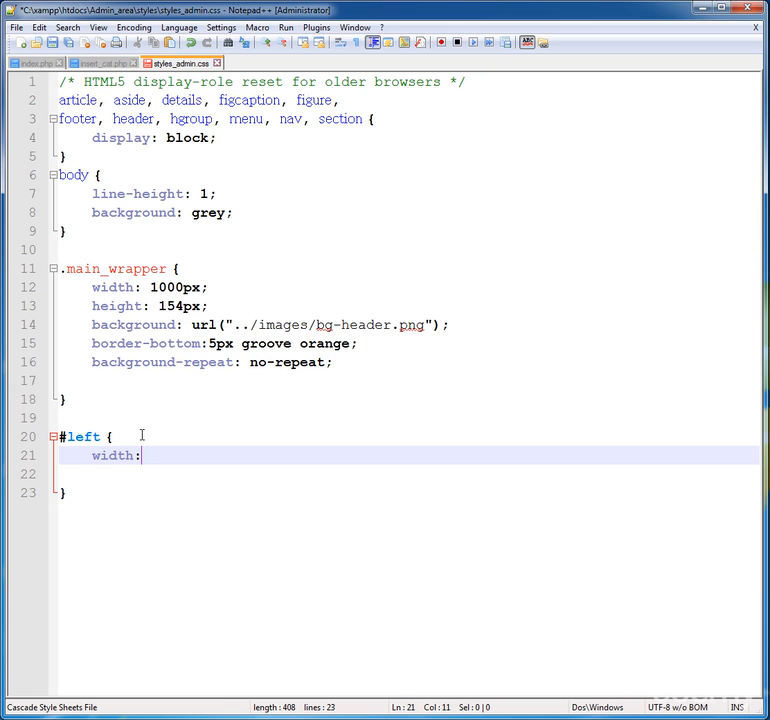
pyautogui.write('78')
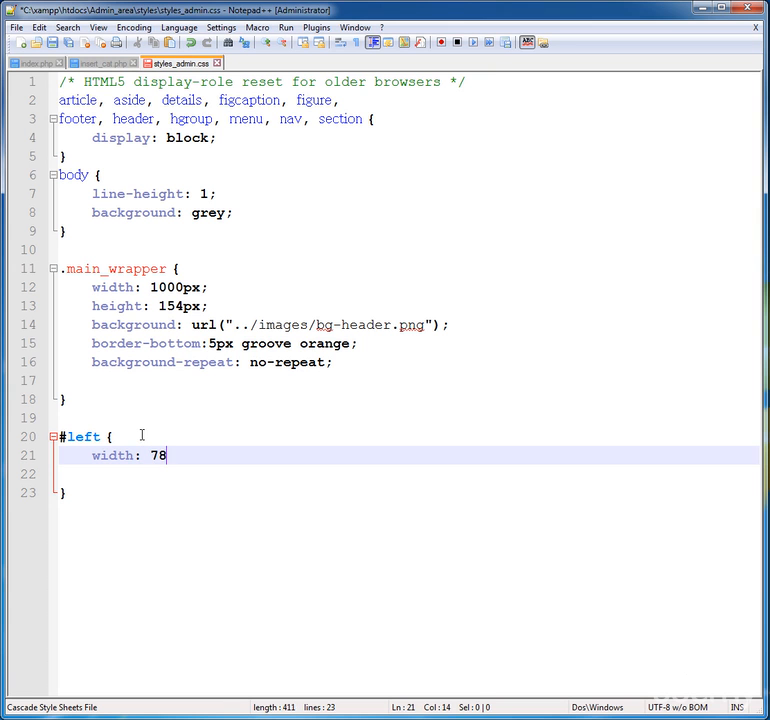
pyautogui.write('9px;')
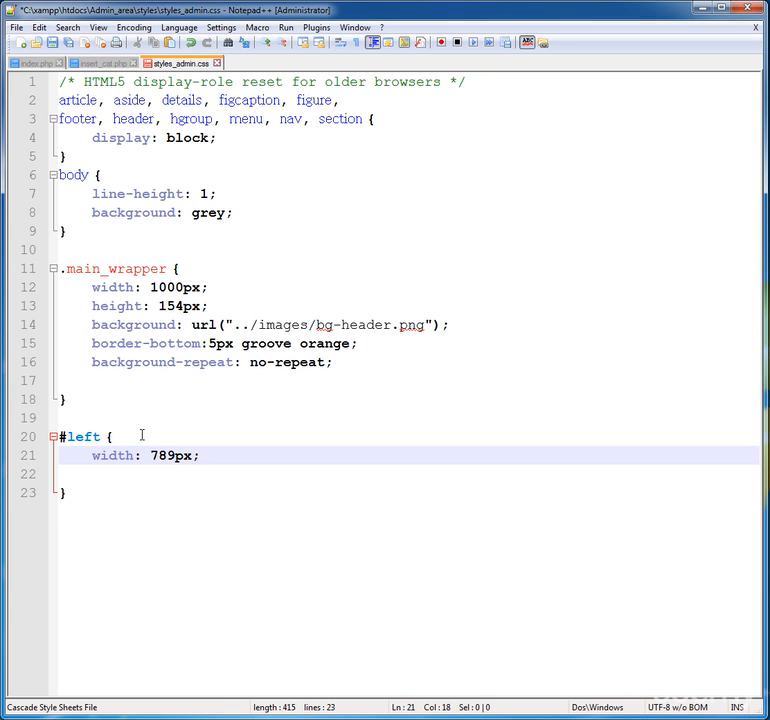
pyautogui.write('height:')
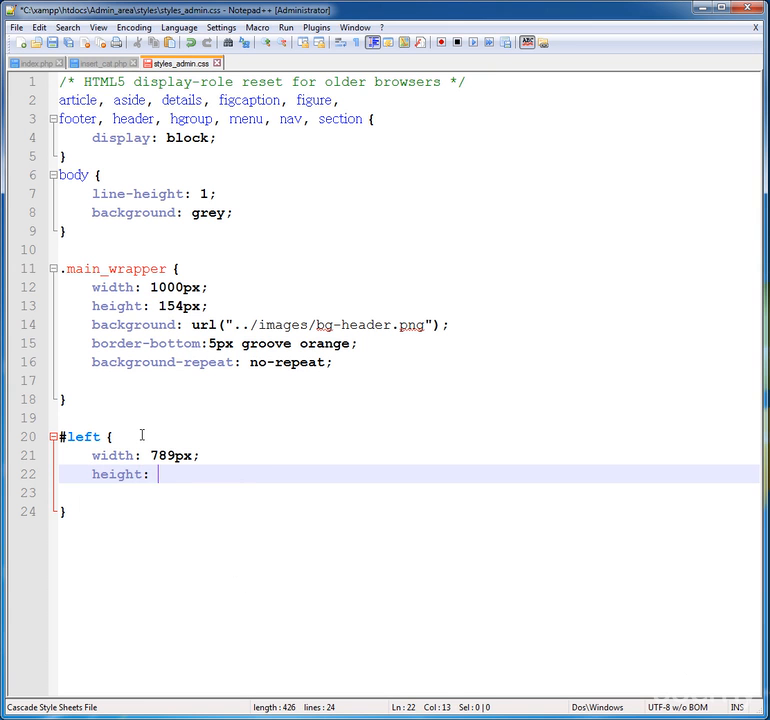
pyautogui.write('600')
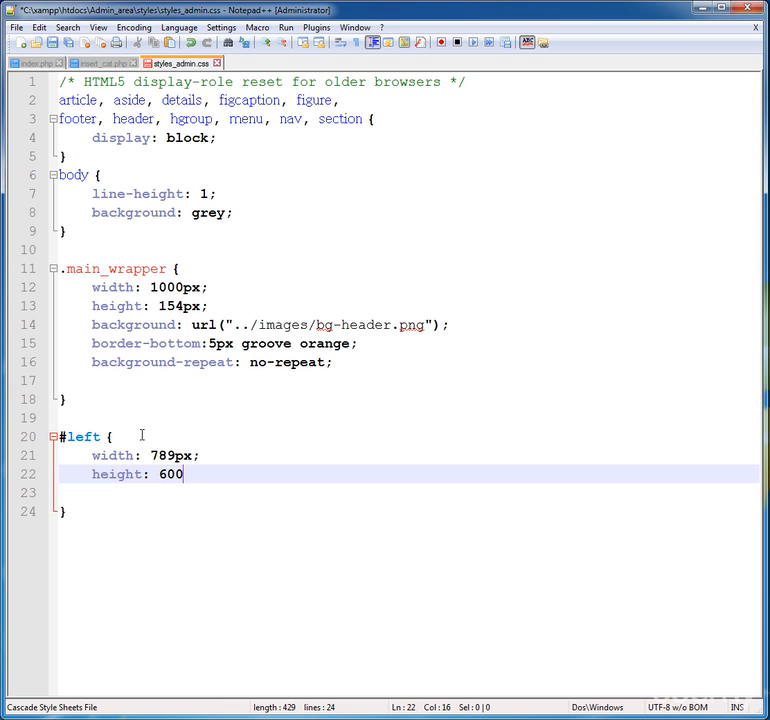
pyautogui.press('BackSpace')
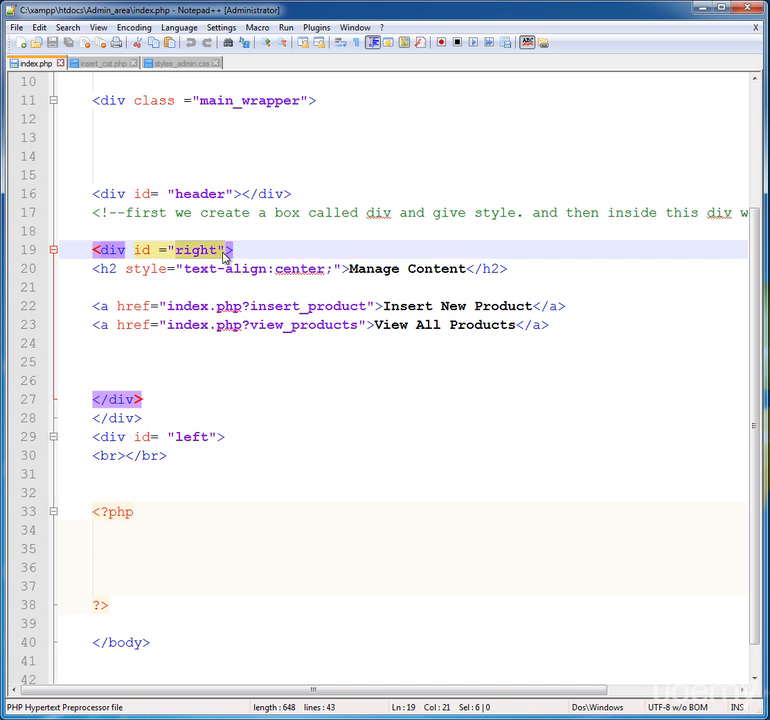
# Start a #right rule in styles_admin.css with width 200px and height 600px
pyautogui.click(180, 63)
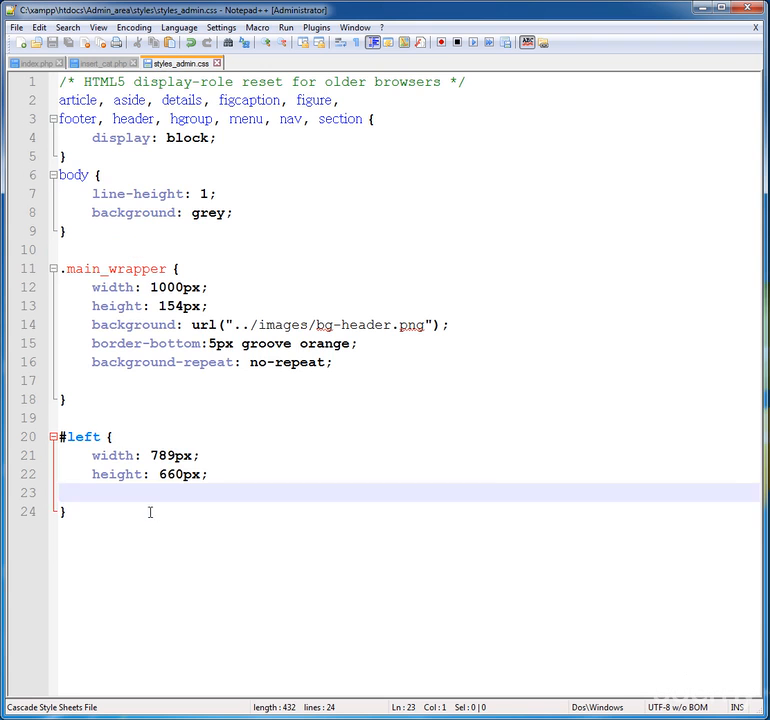
pyautogui.write('#')
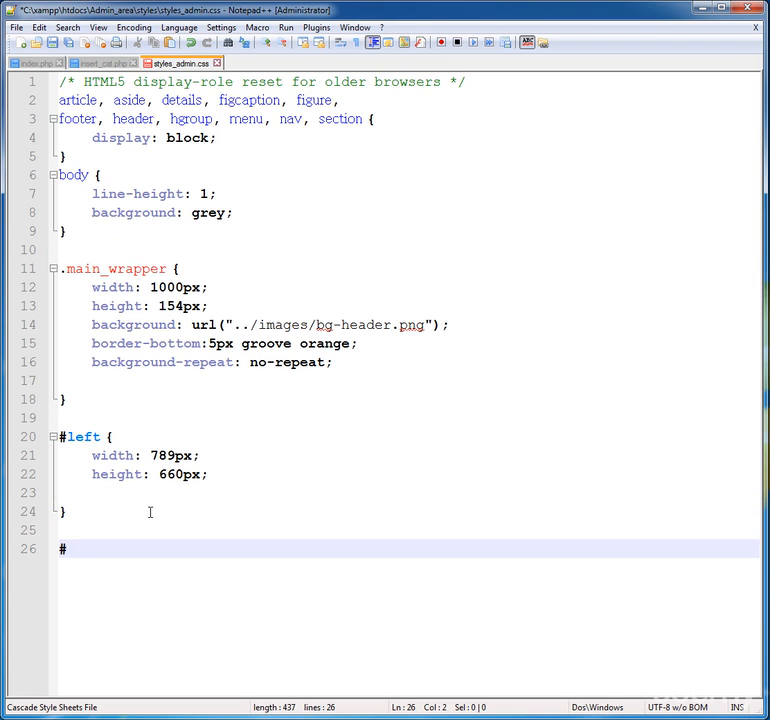
pyautogui.write('right')
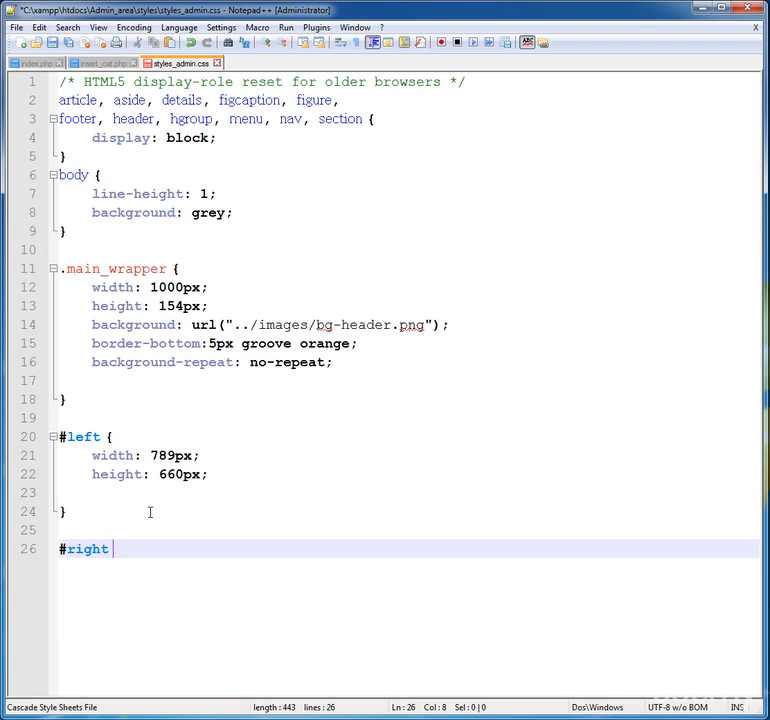
pyautogui.write('{')
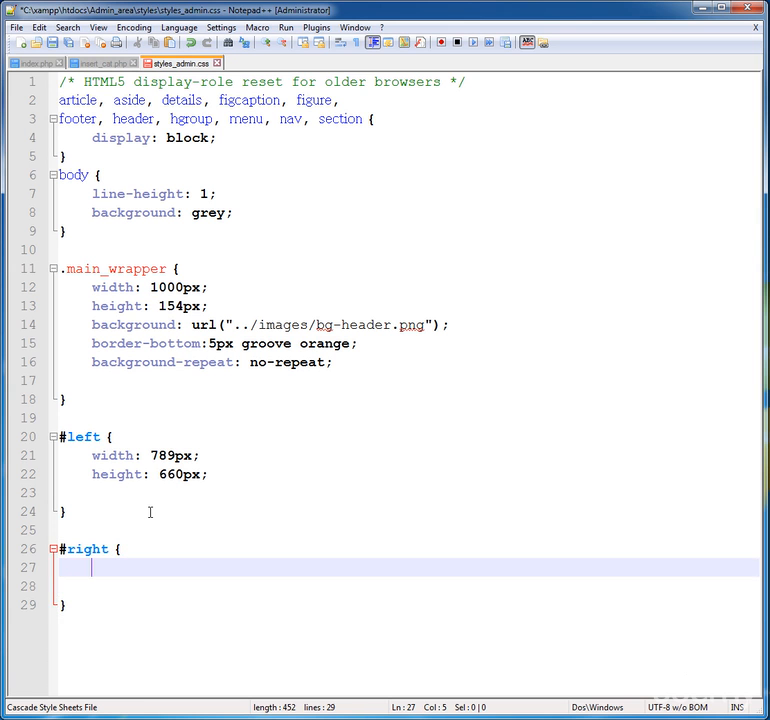
pyautogui.write('width')
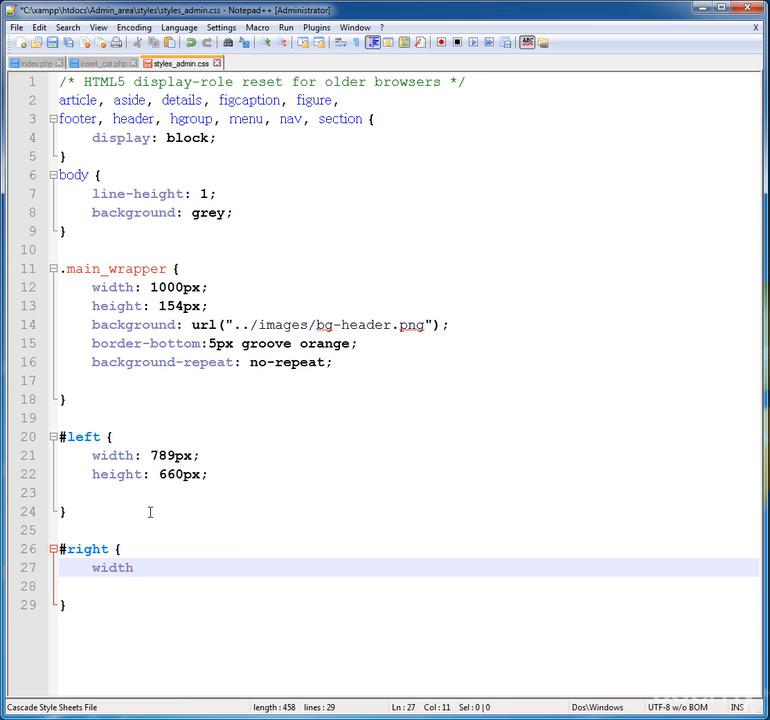
pyautogui.write(':')
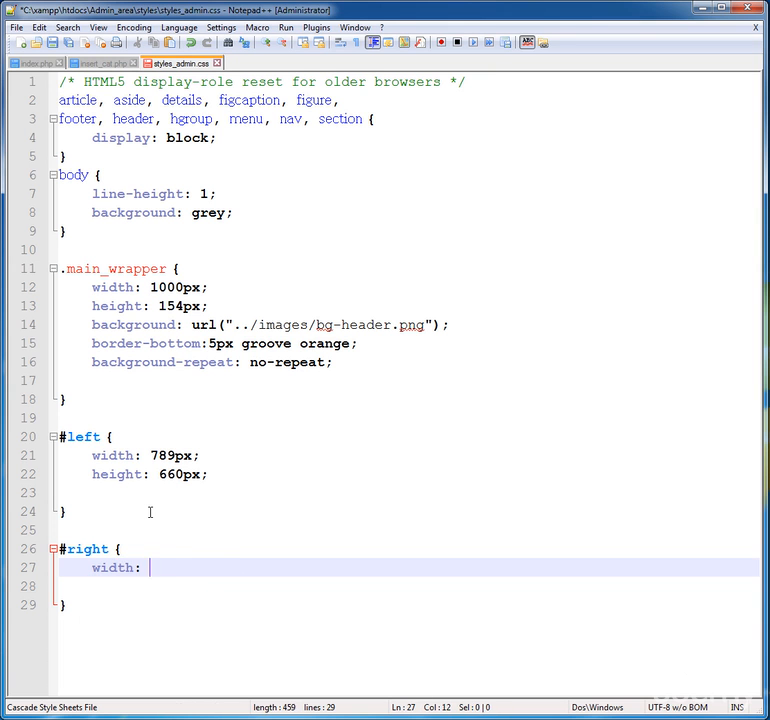
pyautogui.write('200px;')
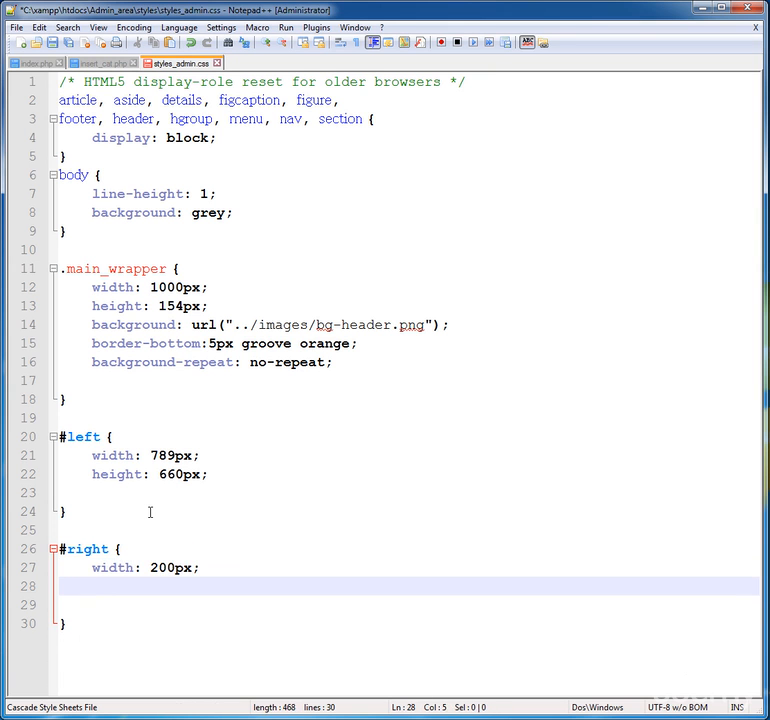
pyautogui.write('height :')
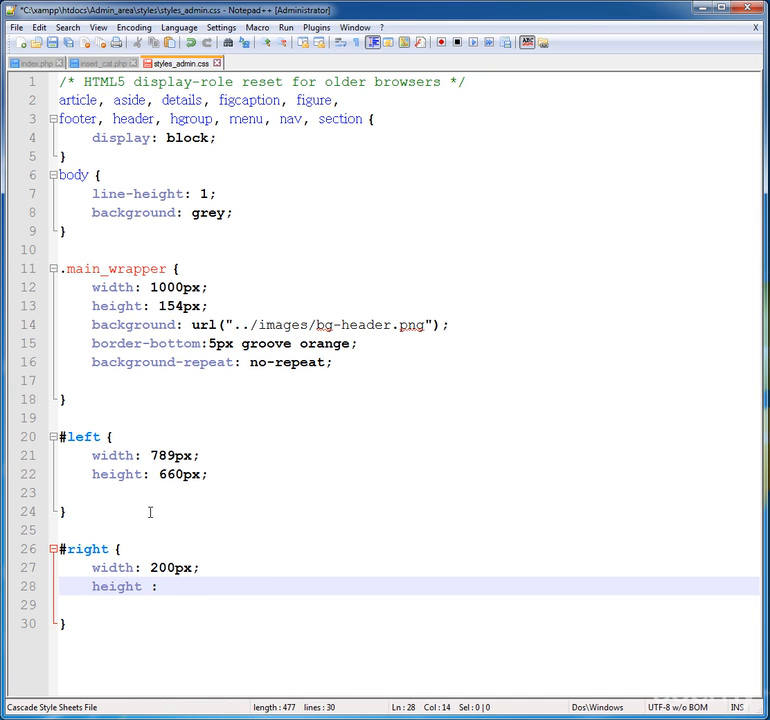
pyautogui.write('600px;')
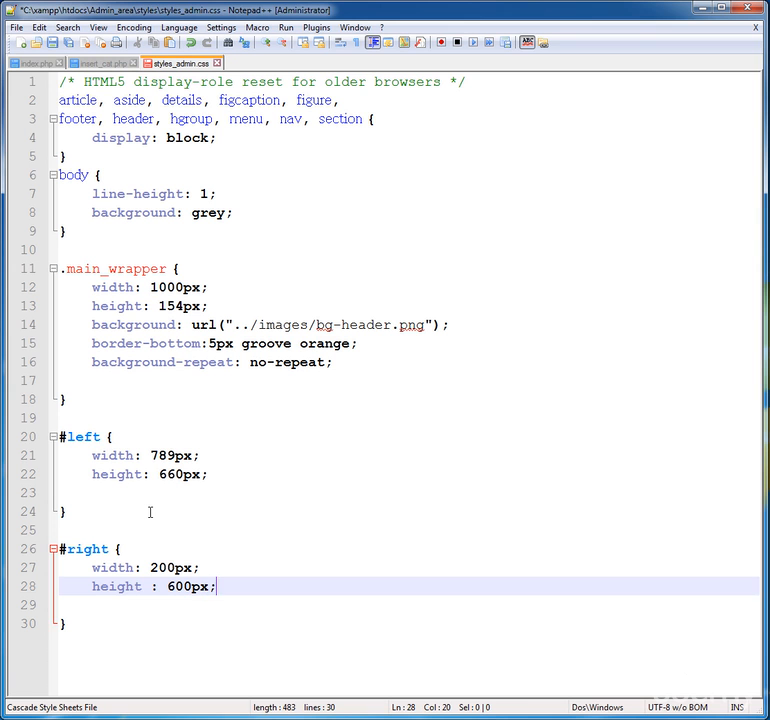
# Float #right to the right and give it a 5px groove orange border
pyautogui.write('float:')
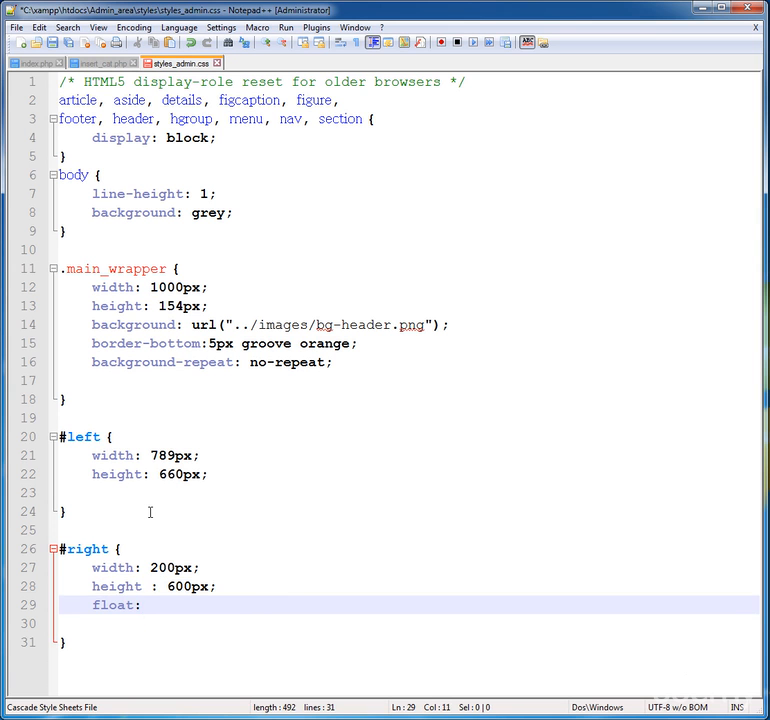
pyautogui.write('right;')
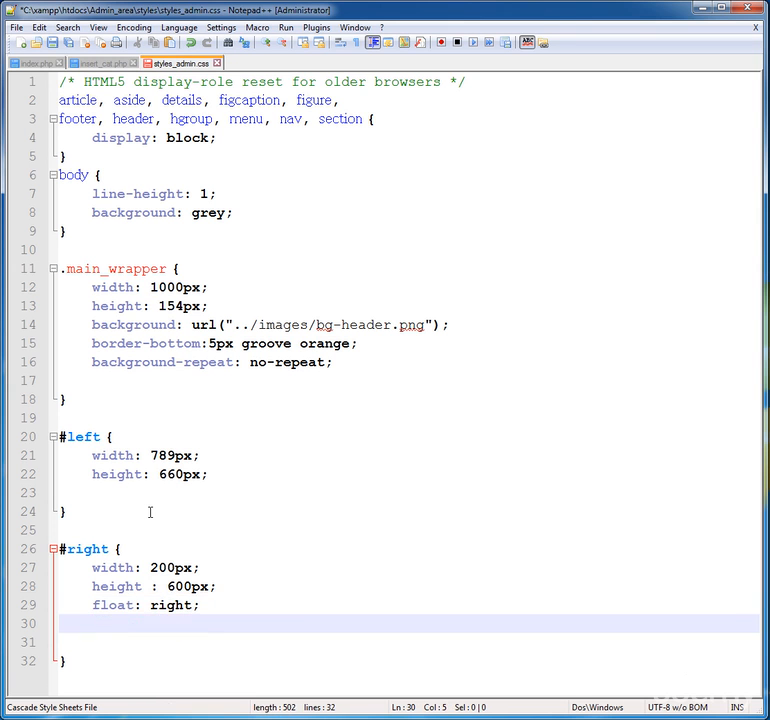
pyautogui.write('boarder: 5px')
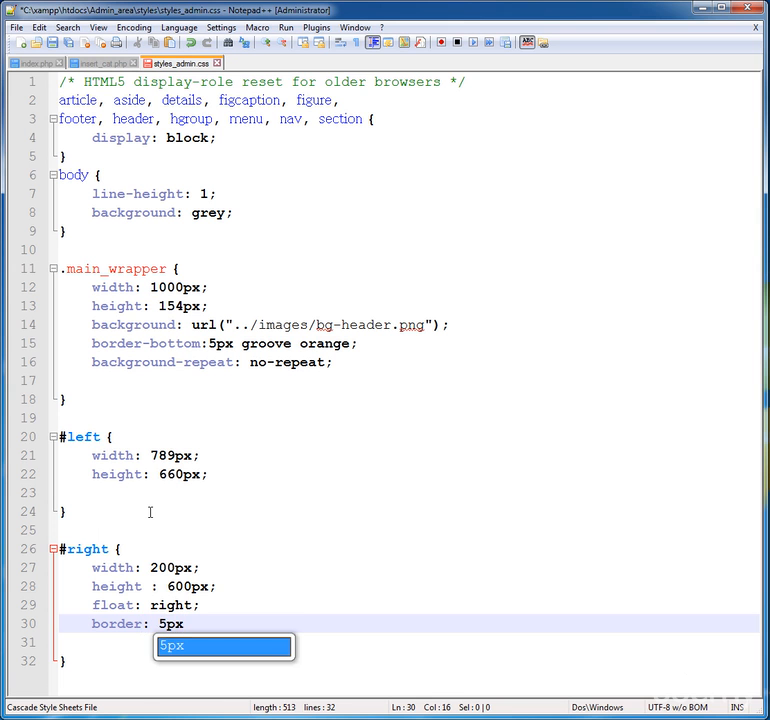
pyautogui.write('groove orange;')
pyautogui.click(407, 642)
pyautogui.write('margin-right:')
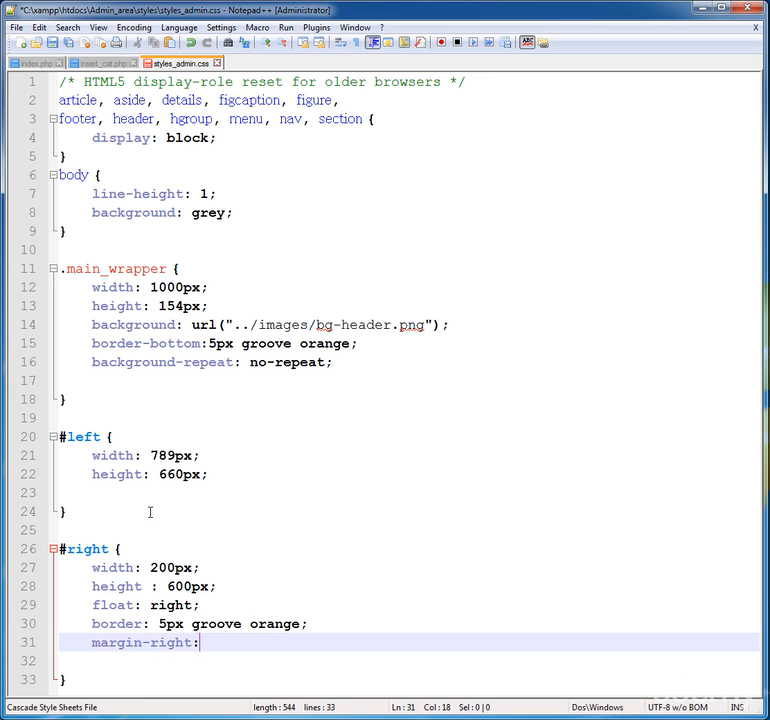
pyautogui.write('-')
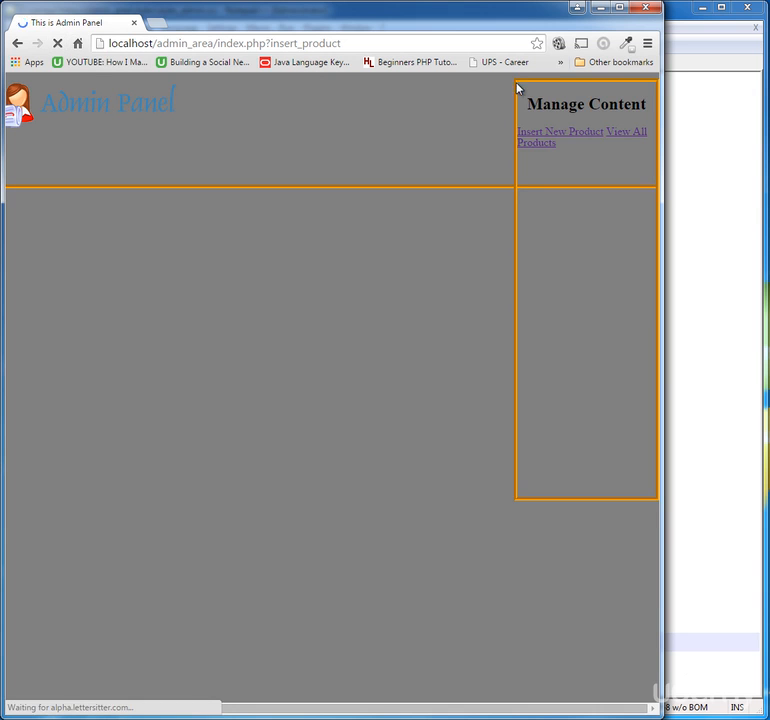
pyautogui.moveTo(518, 290)
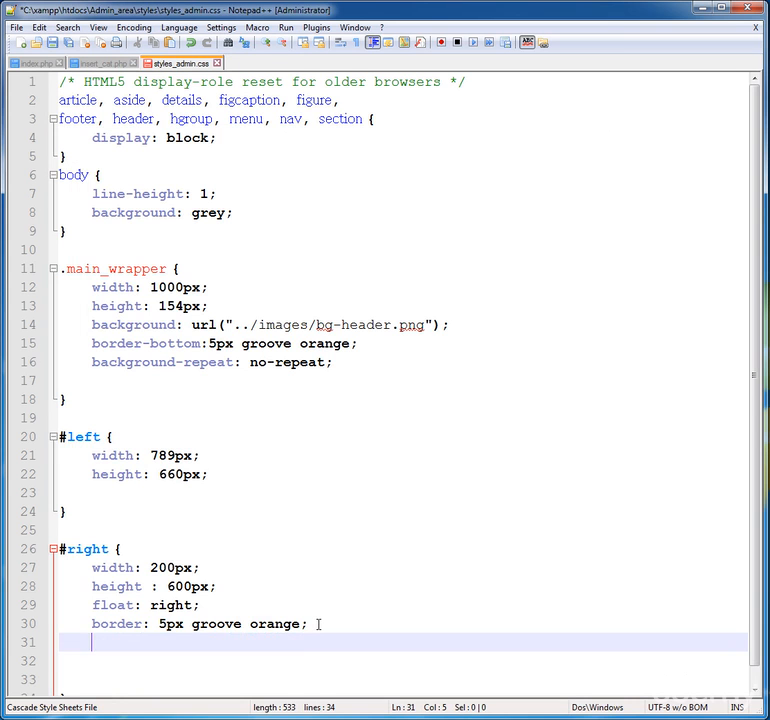
# Add margin-right: -210px and margin-top: 154px to the #right block
pyautogui.write('margin-right')
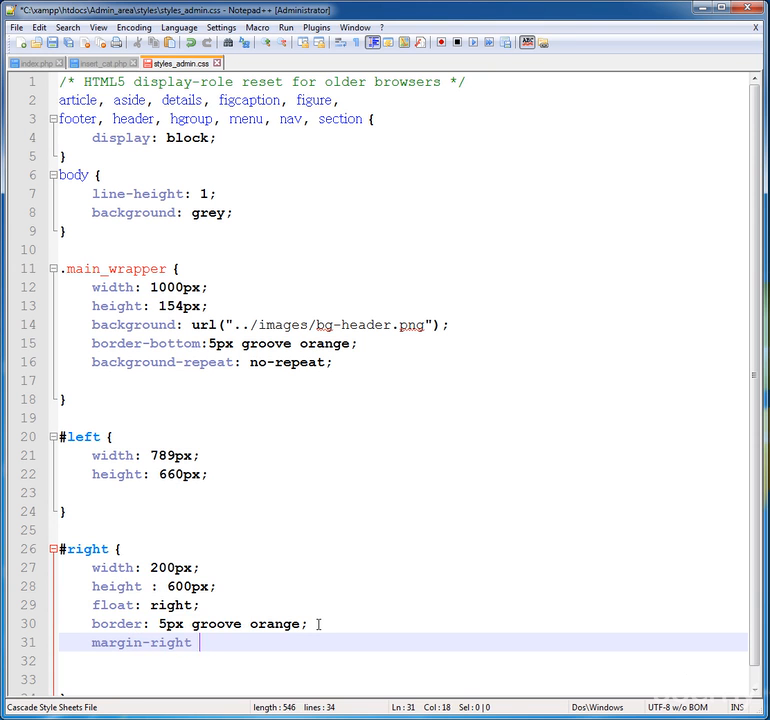
pyautogui.write(':')
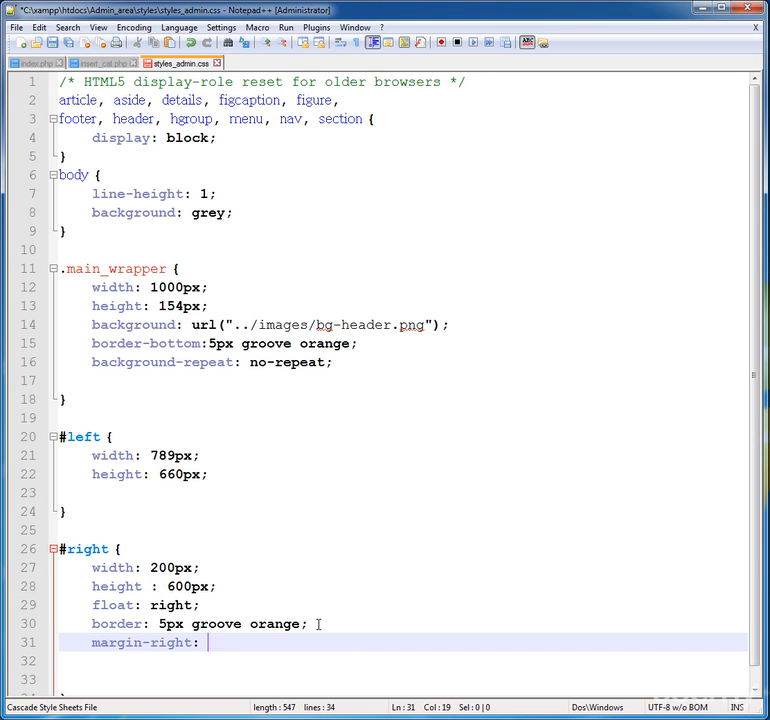
pyautogui.write('-2')
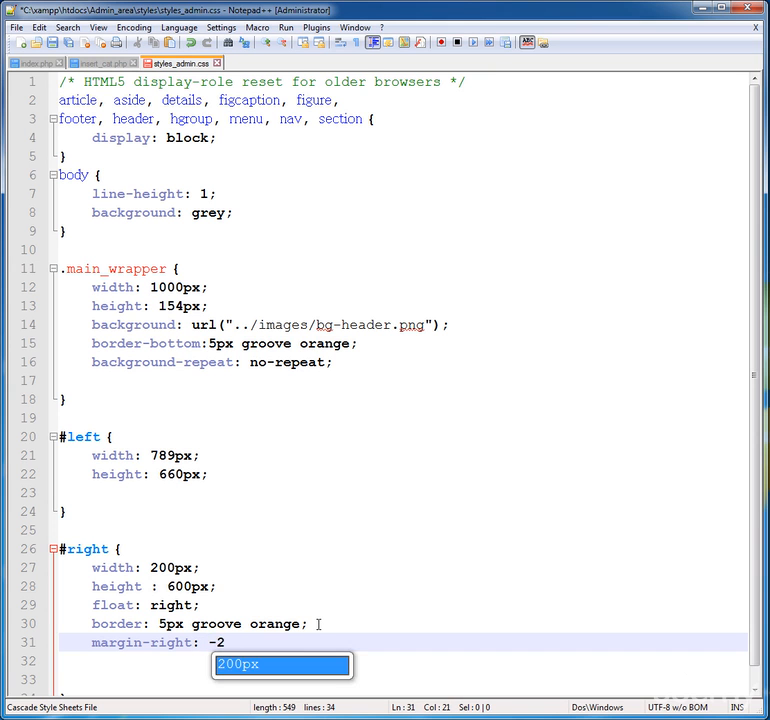
pyautogui.write('10p')
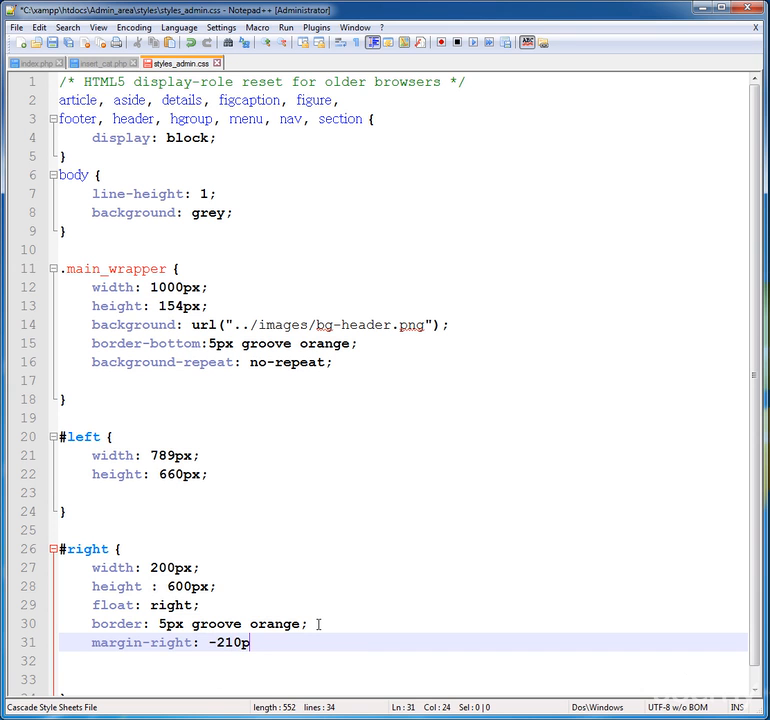
pyautogui.write('px;')
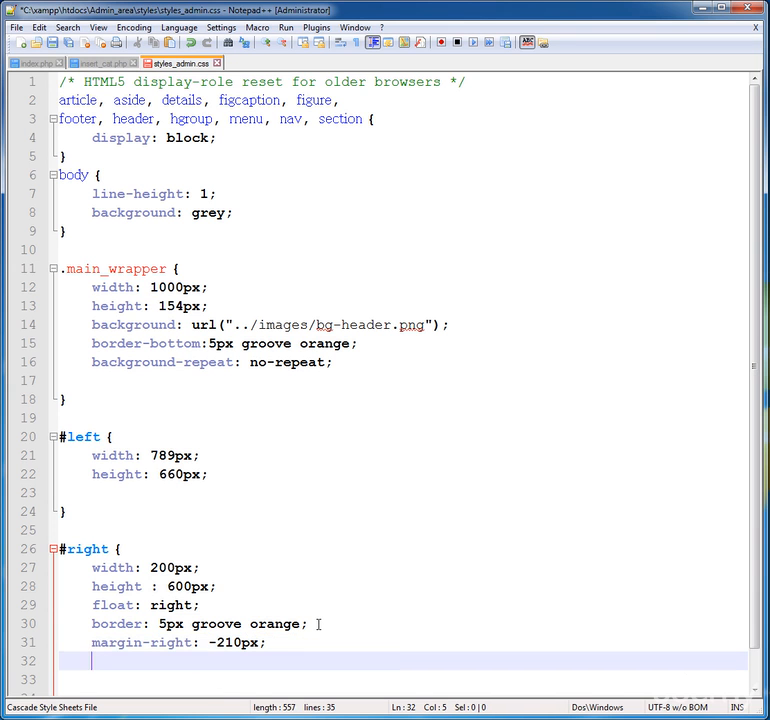
pyautogui.write('margin')
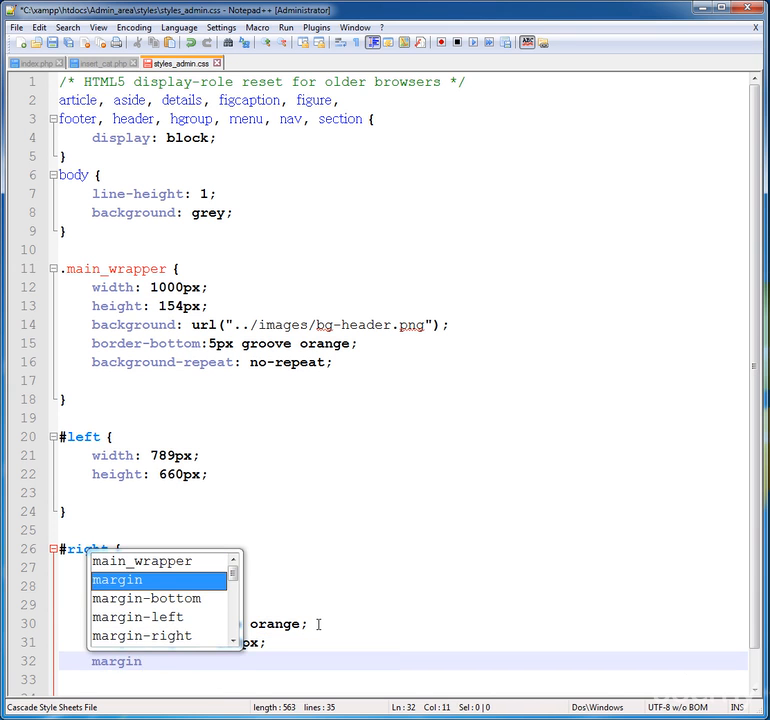
pyautogui.write('margin-top:')
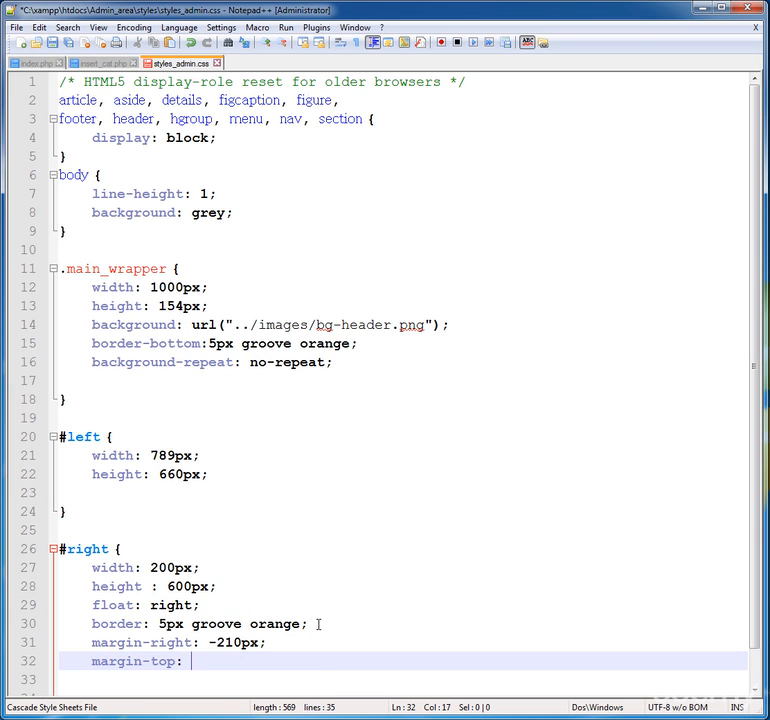
pyautogui.write('154px;')
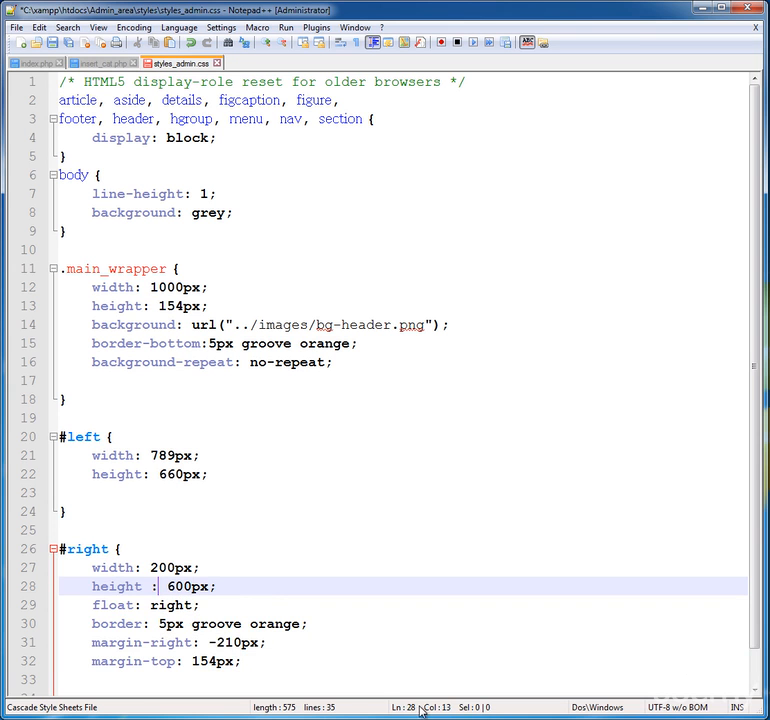
pyautogui.moveTo(290, 651)
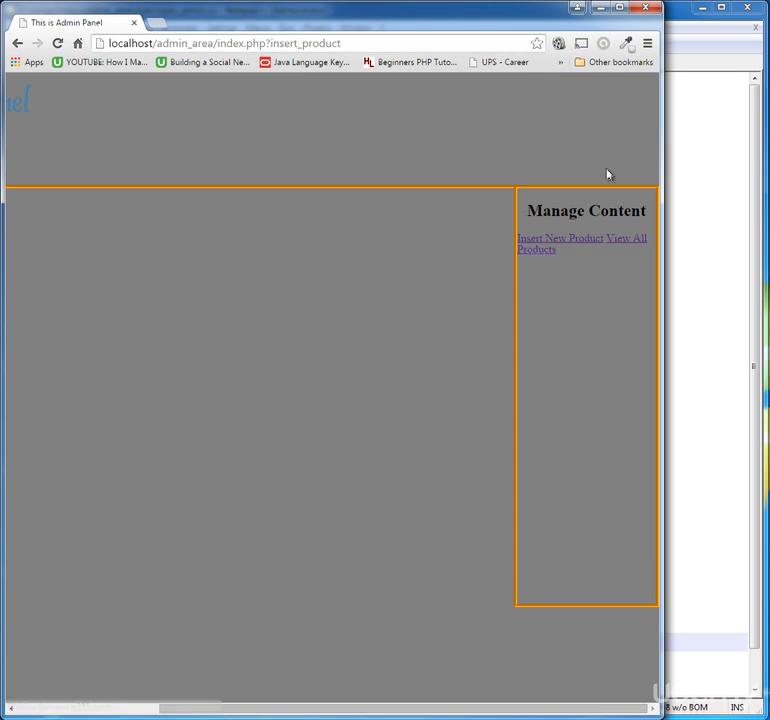
pyautogui.moveTo(564, 185)
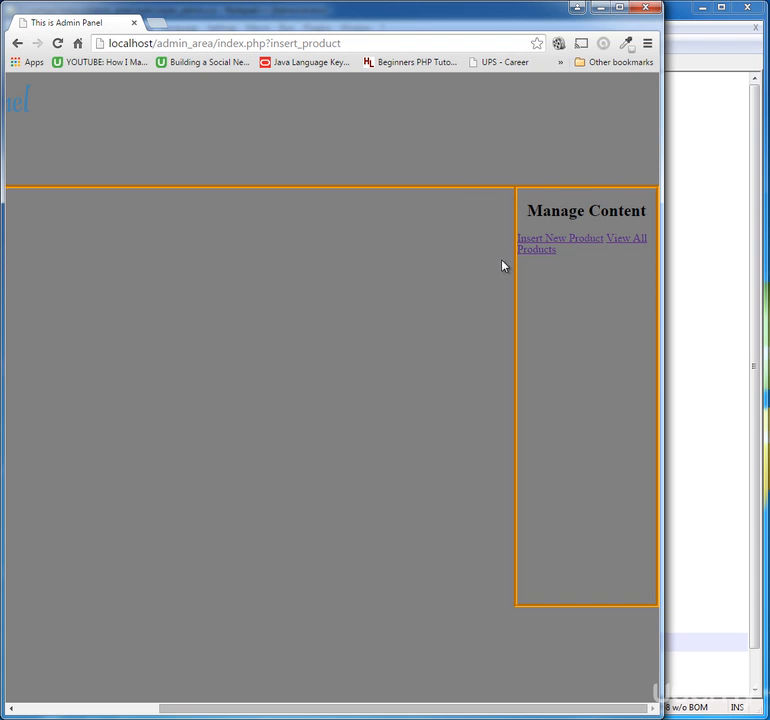
pyautogui.moveTo(542, 250)
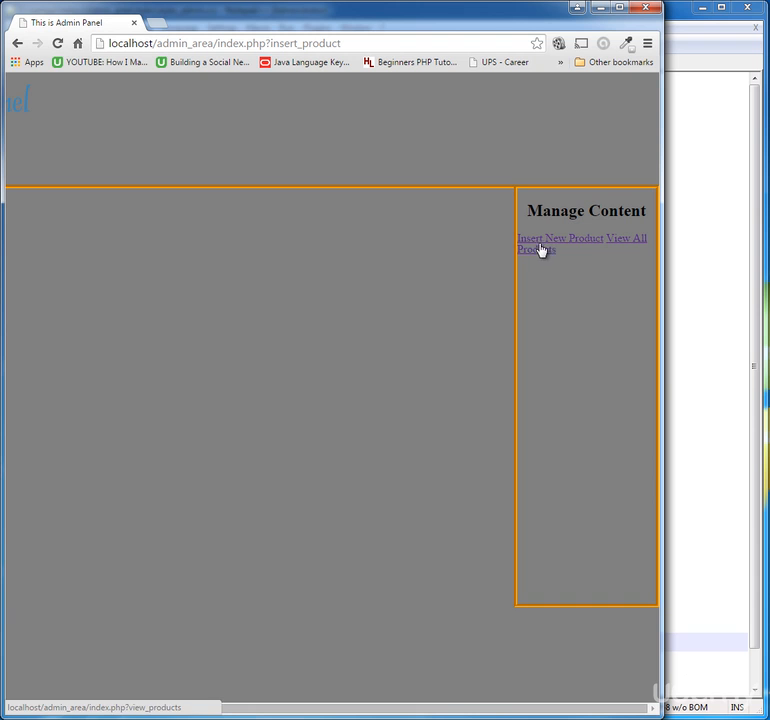
pyautogui.moveTo(538, 263)
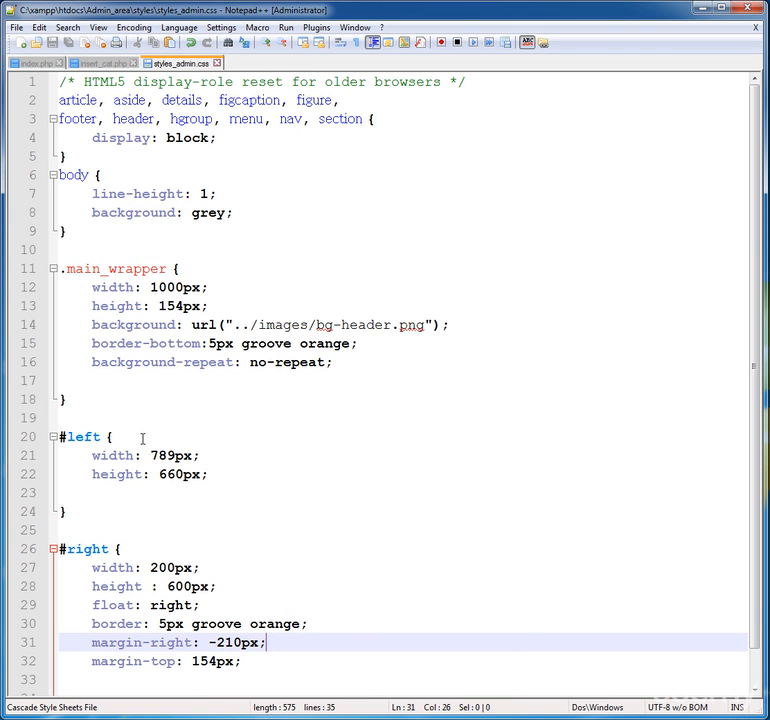
pyautogui.moveTo(275, 532)
pyautogui.write('#right a {')
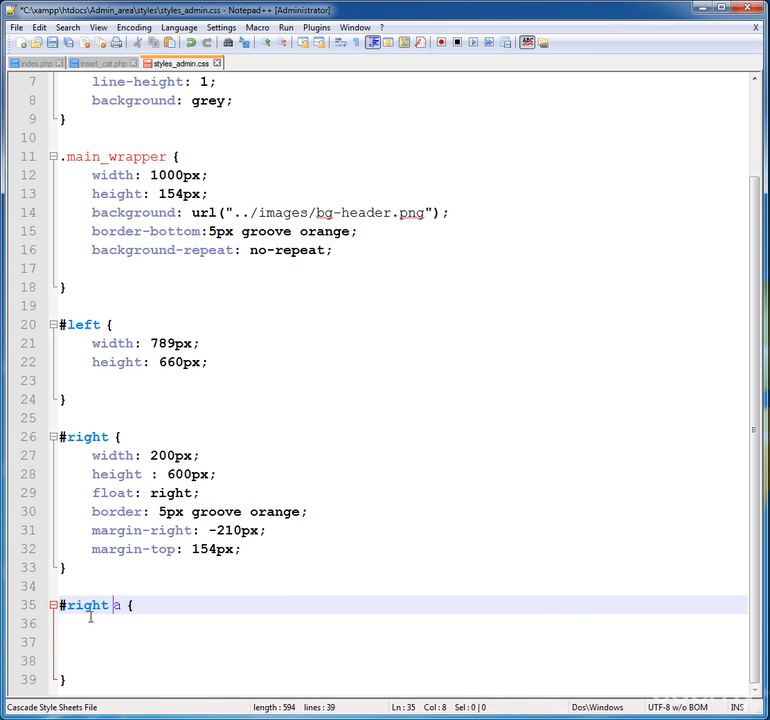
# Give #right a links text-decoration none and an 18px font size
pyautogui.press('enter')
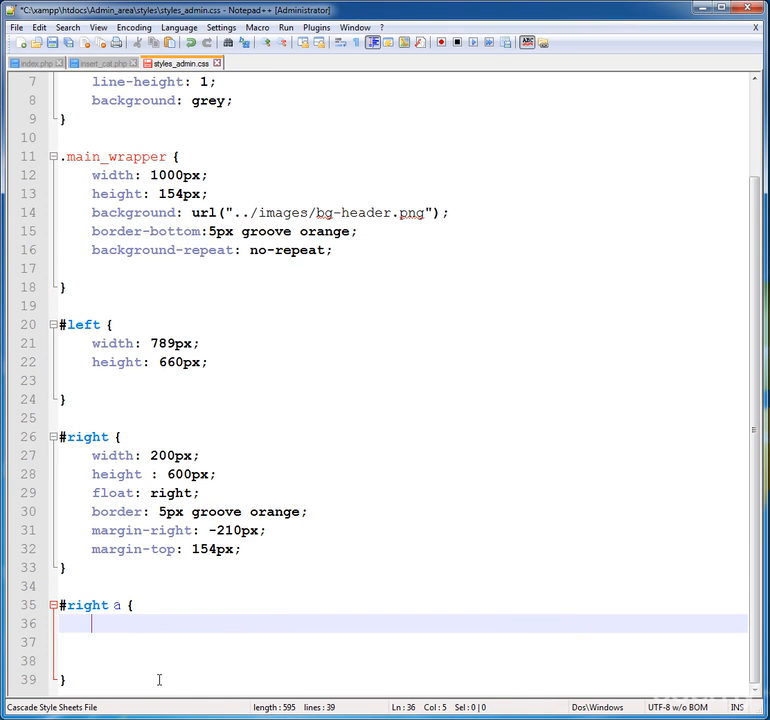
pyautogui.write('text-decoration')
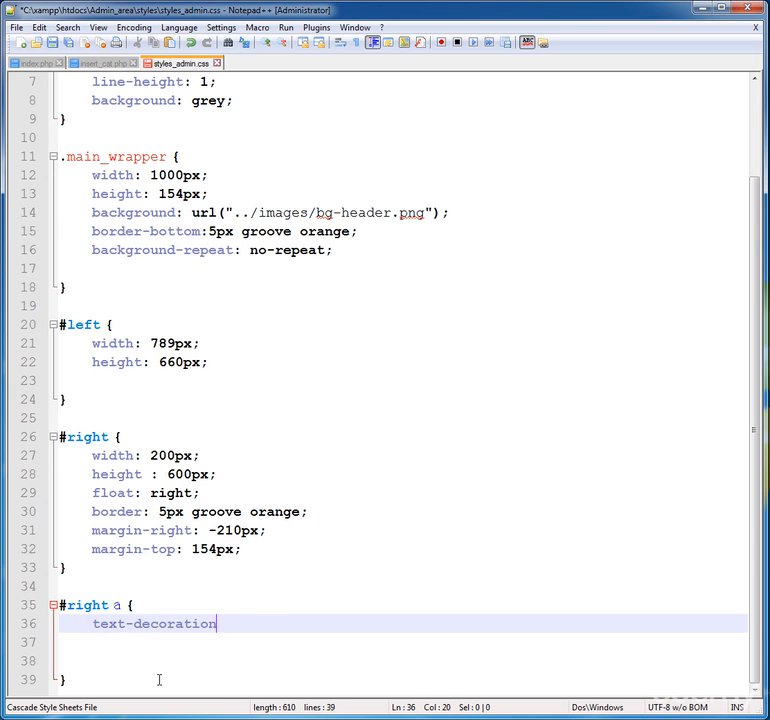
pyautogui.write(':none;')
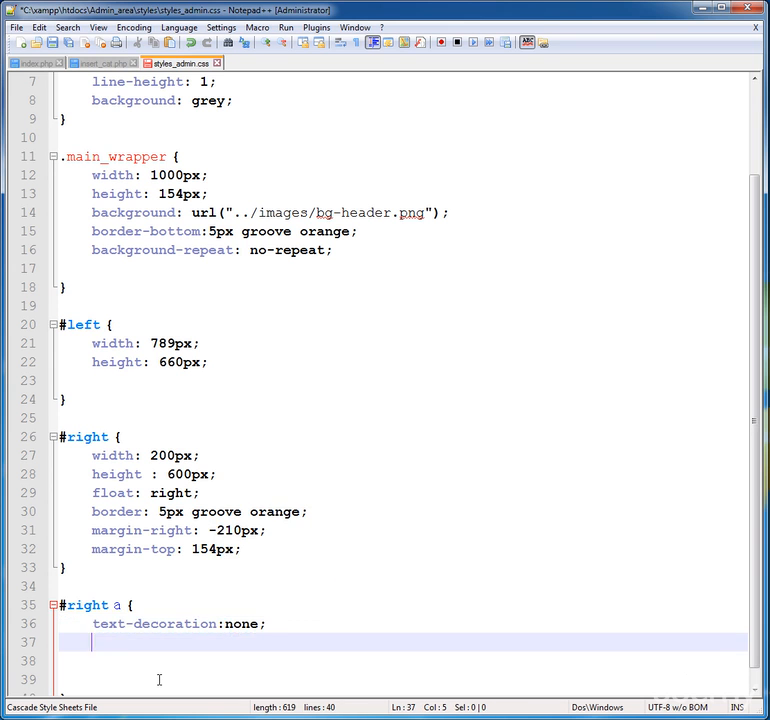
pyautogui.write('font-size:1')
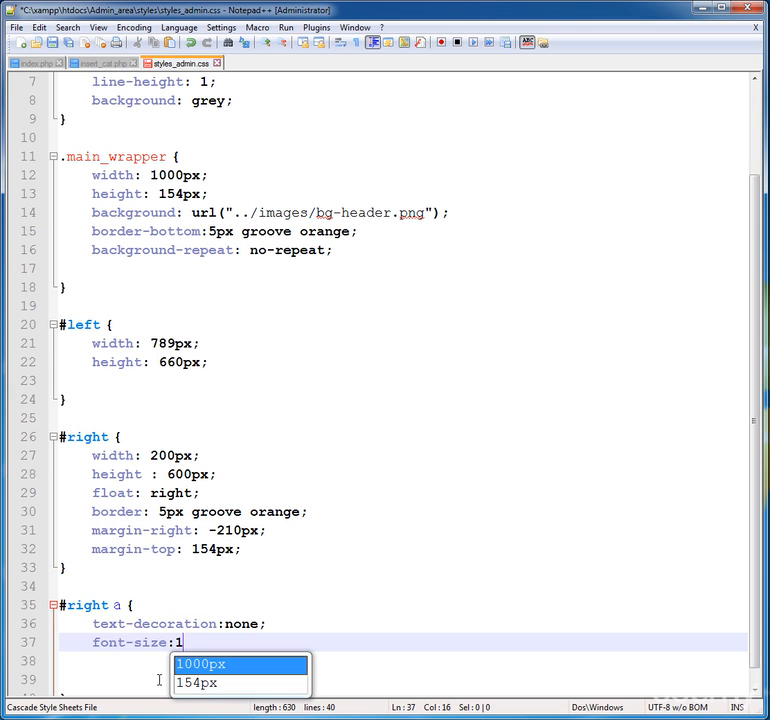
pyautogui.write('8px;')
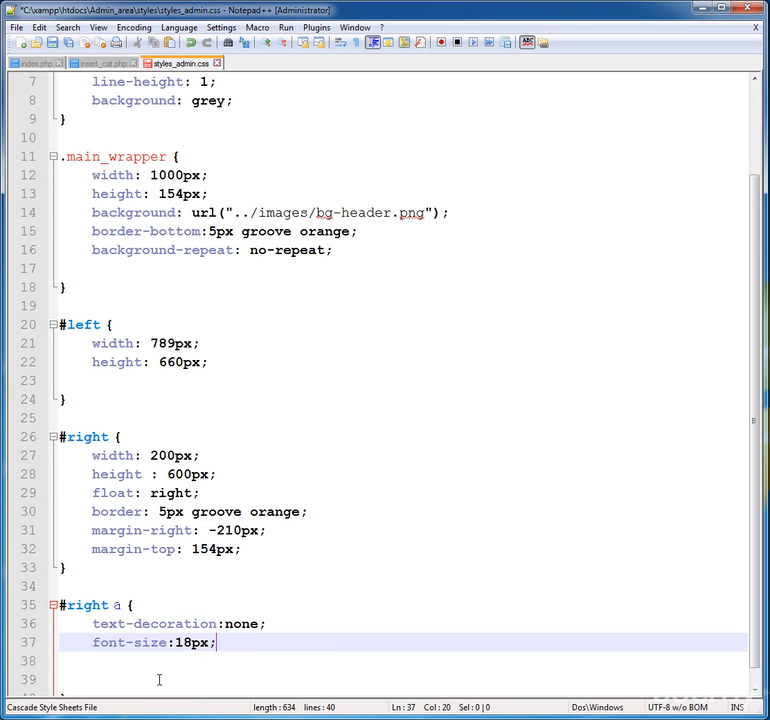
# Set the #right a font-family to Palatino, left text alignment and 6px padding
pyautogui.write('font')
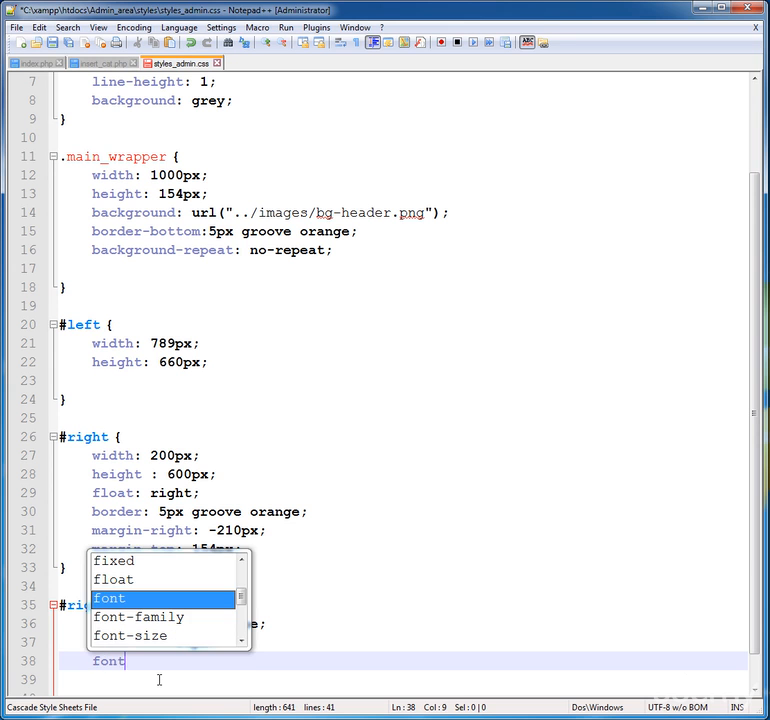
pyautogui.write('-')
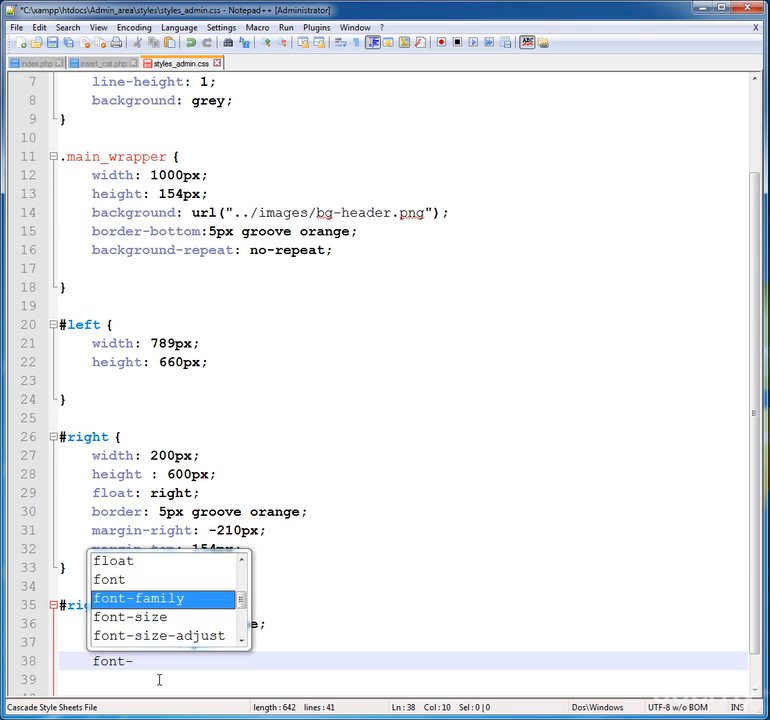
pyautogui.write('fa')
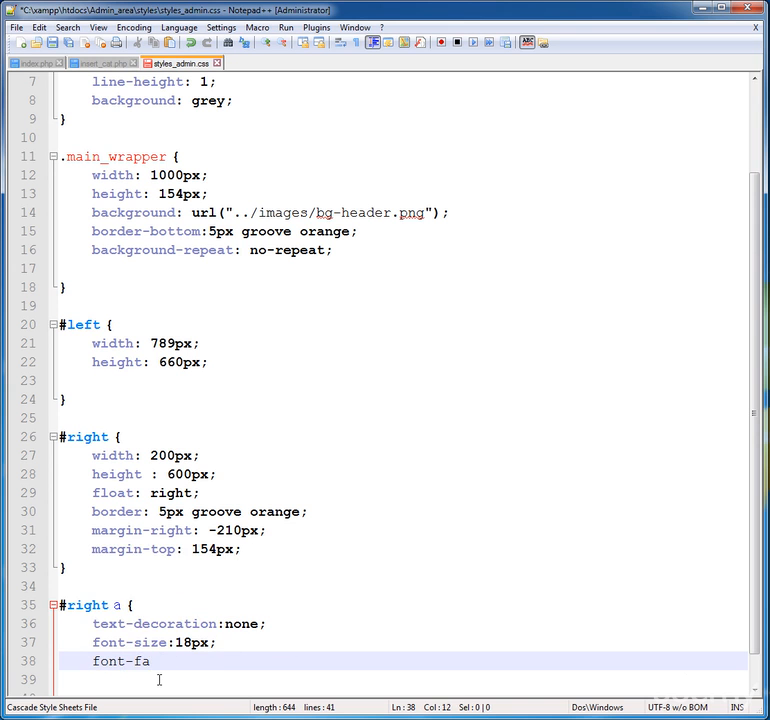
pyautogui.write('mily')
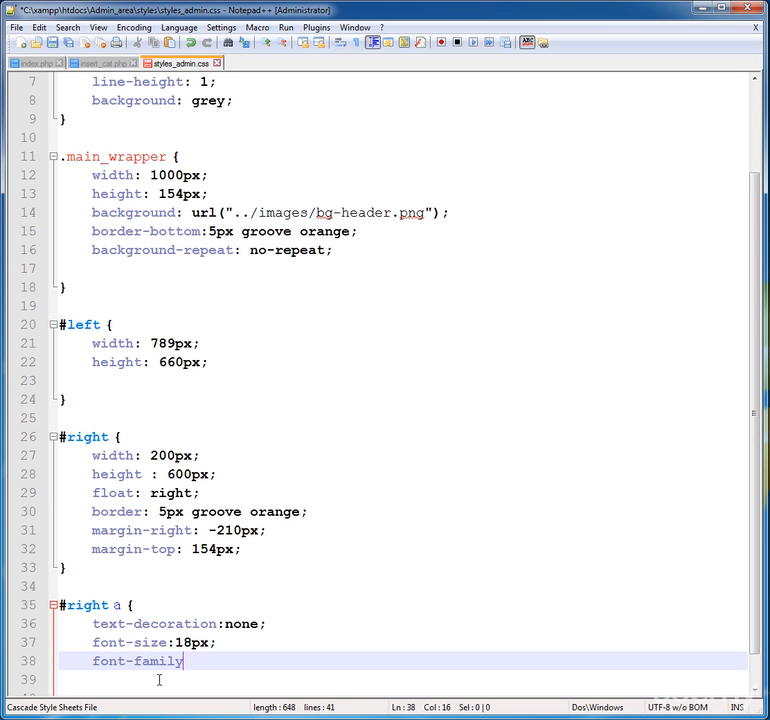
pyautogui.write('La')
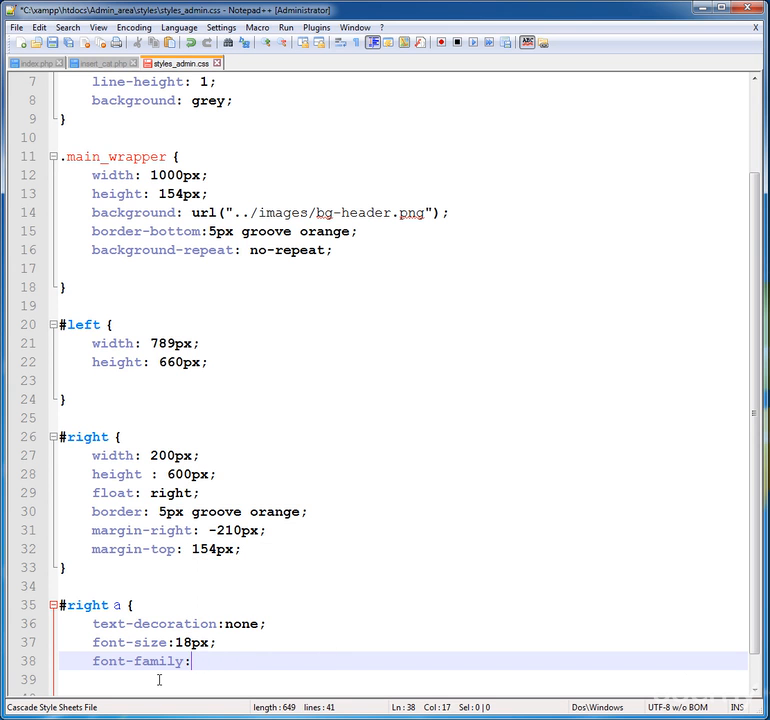
pyautogui.write('Palatino;')
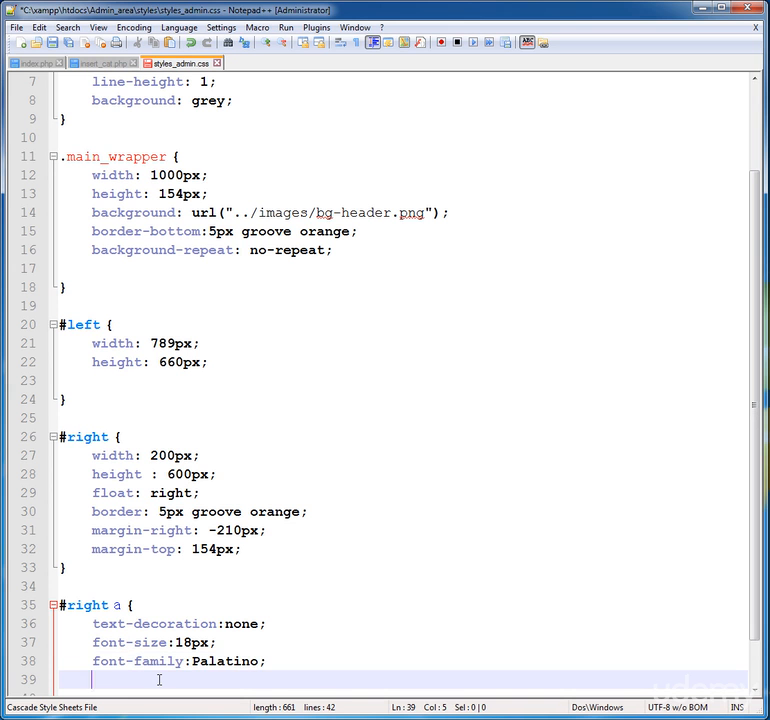
pyautogui.write('text-align:')
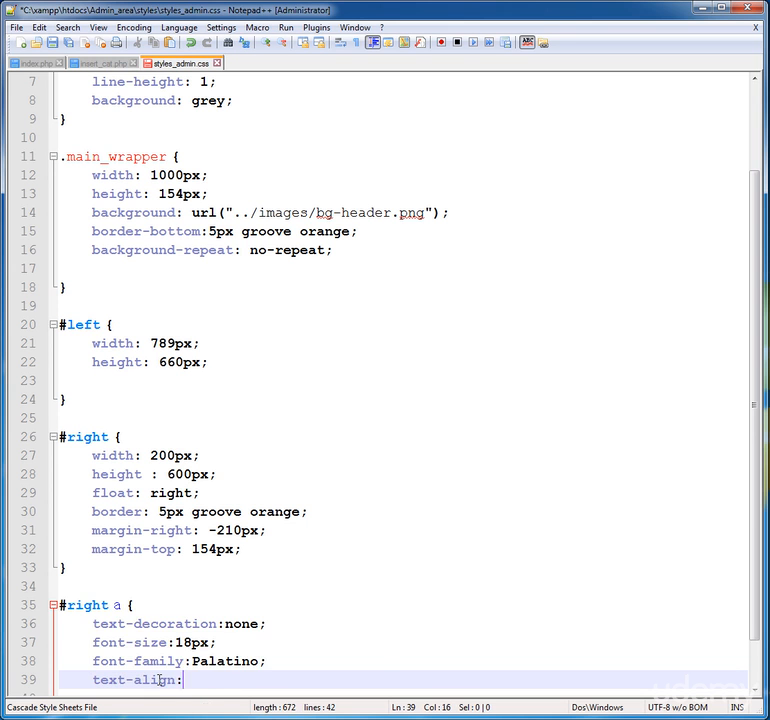
pyautogui.write('padding:')
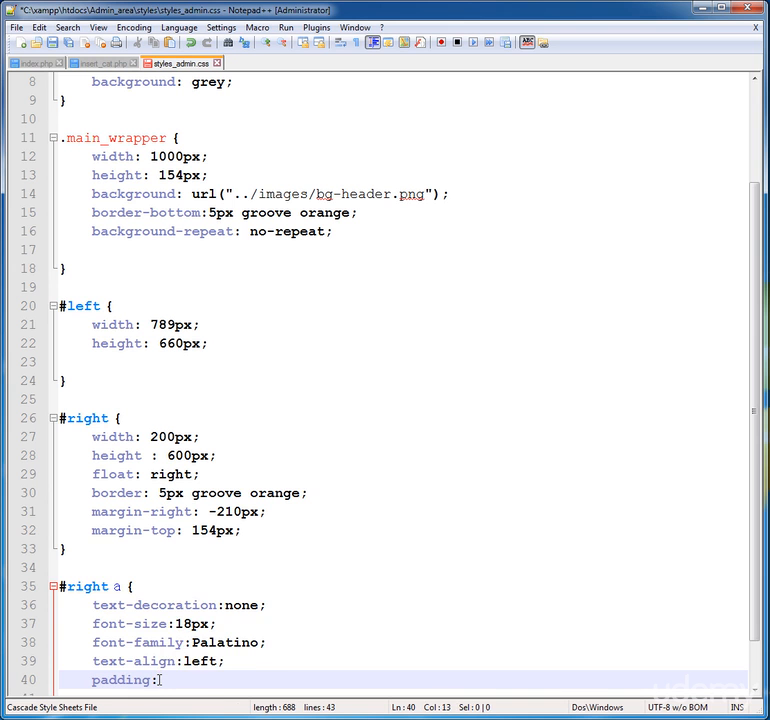
pyautogui.write('6px;')
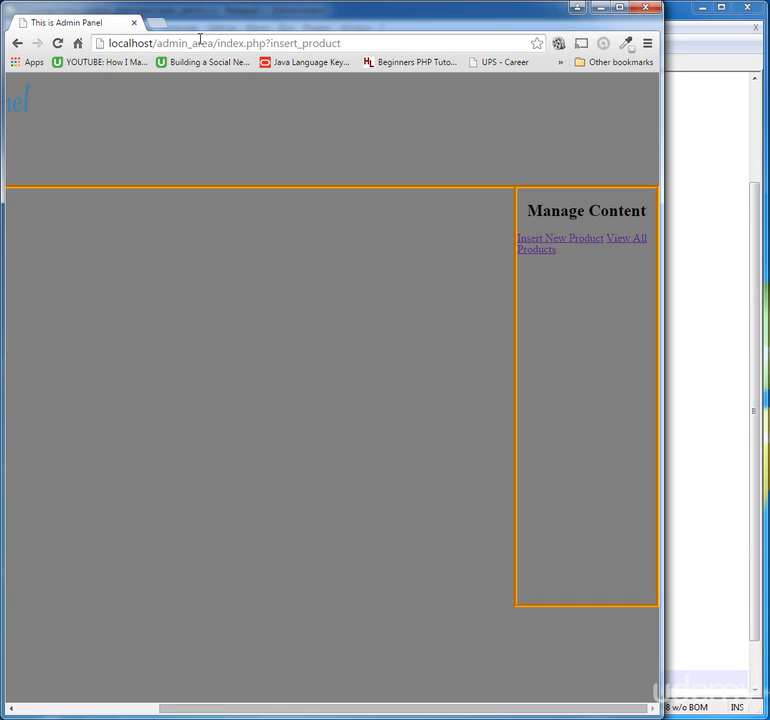
# Reload the admin page in Chrome to see the restyled Manage Content links
pyautogui.click(566, 245)
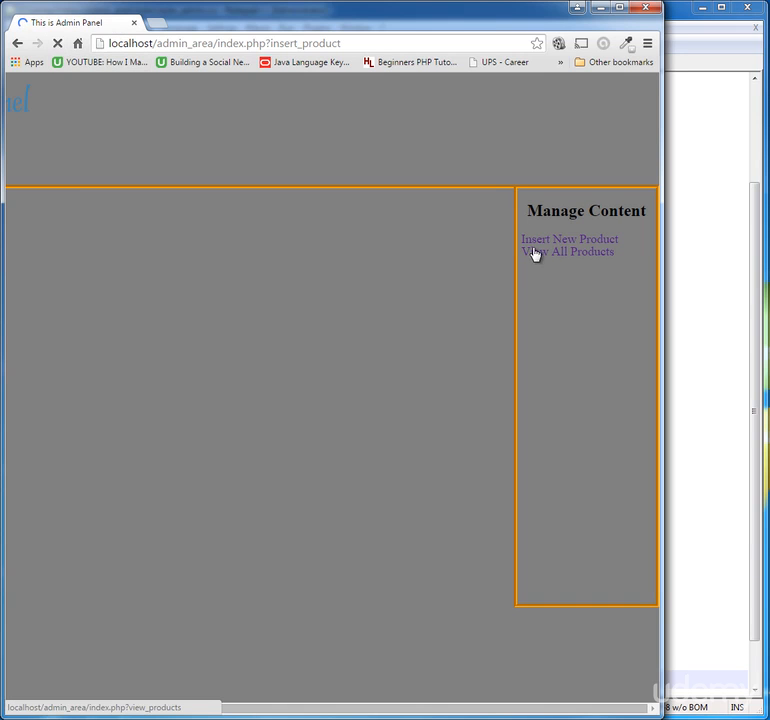
pyautogui.moveTo(605, 266)
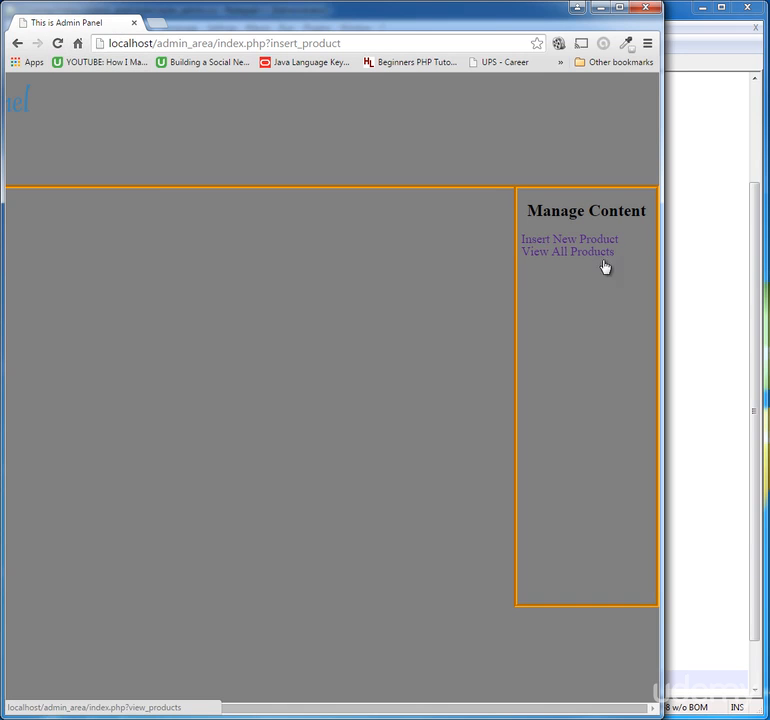
pyautogui.moveTo(530, 245)
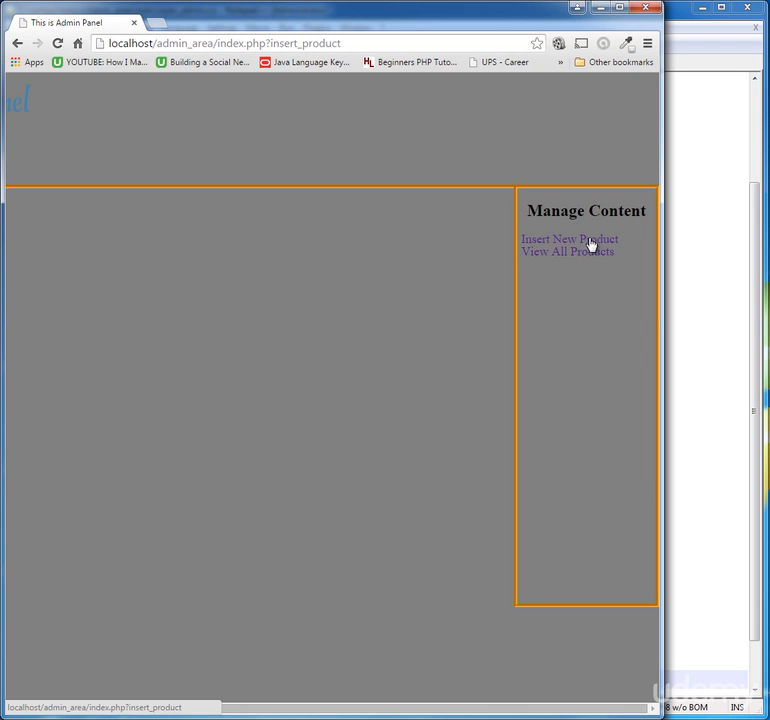
pyautogui.moveTo(559, 300)
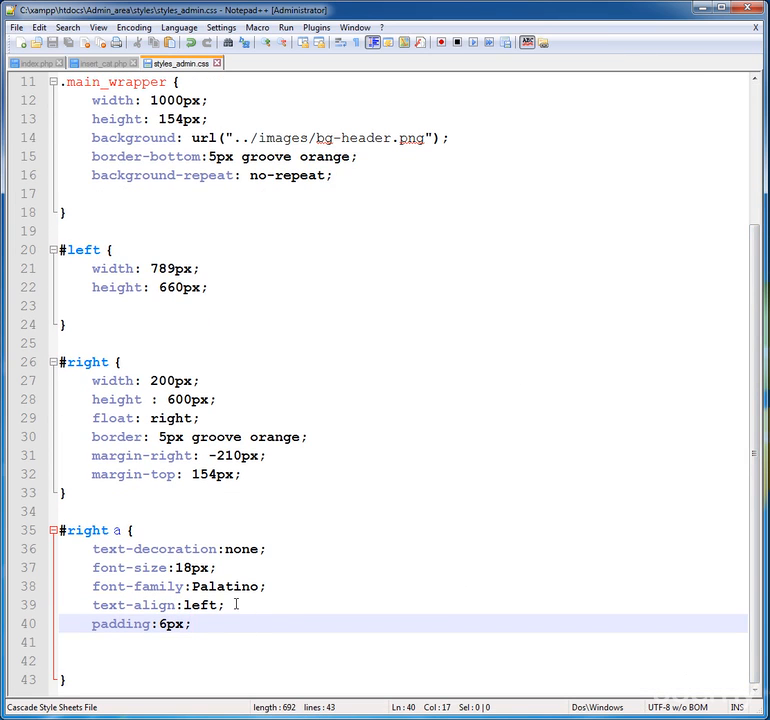
# Add display:block to the #right a rule and begin a color declaration
pyautogui.write('displa')
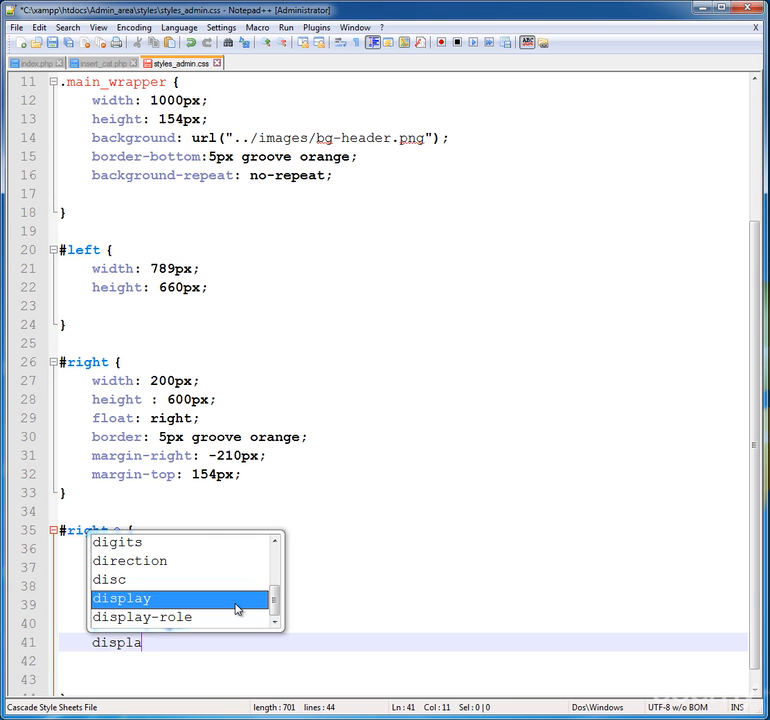
pyautogui.write('y:blo')
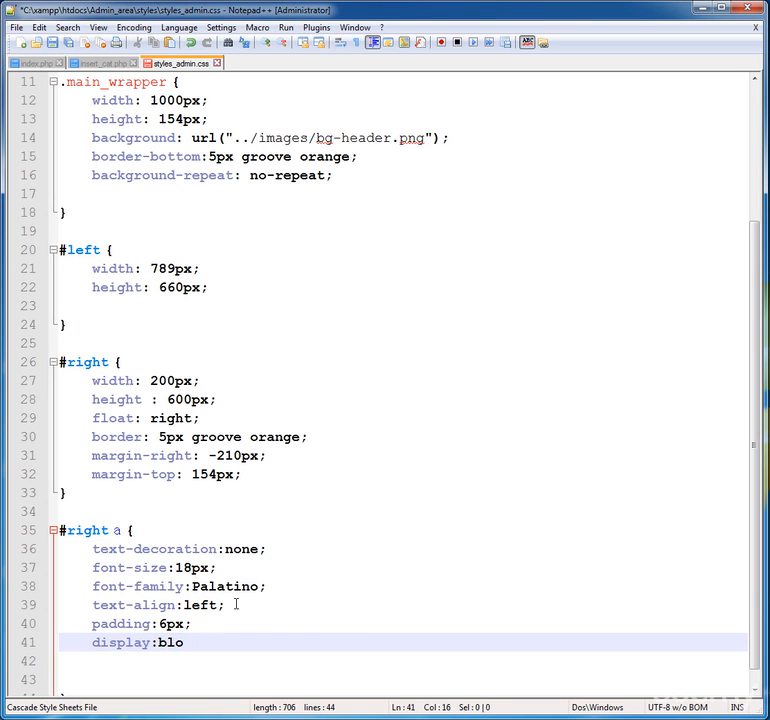
pyautogui.write('ck;')
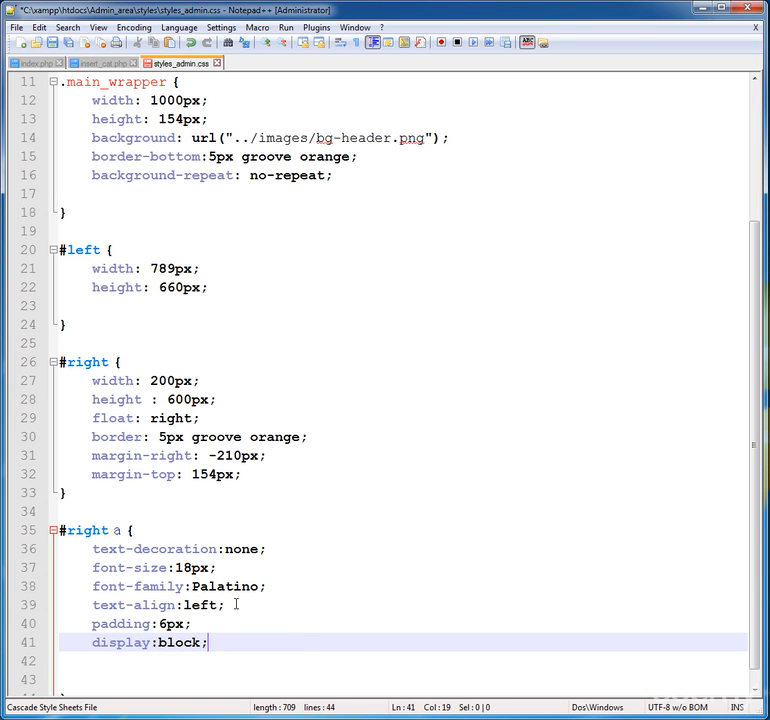
pyautogui.write('color')
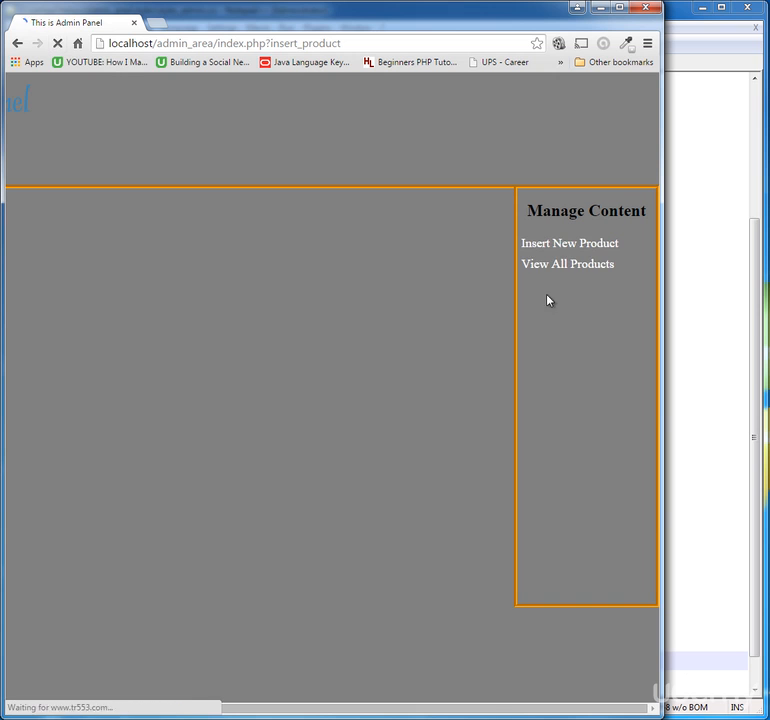
pyautogui.moveTo(563, 225)
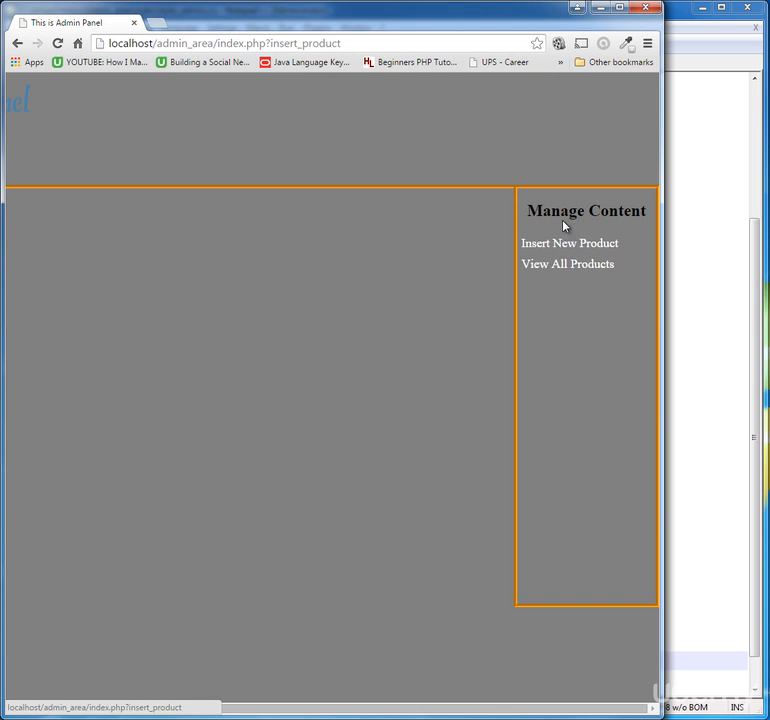
pyautogui.moveTo(573, 230)
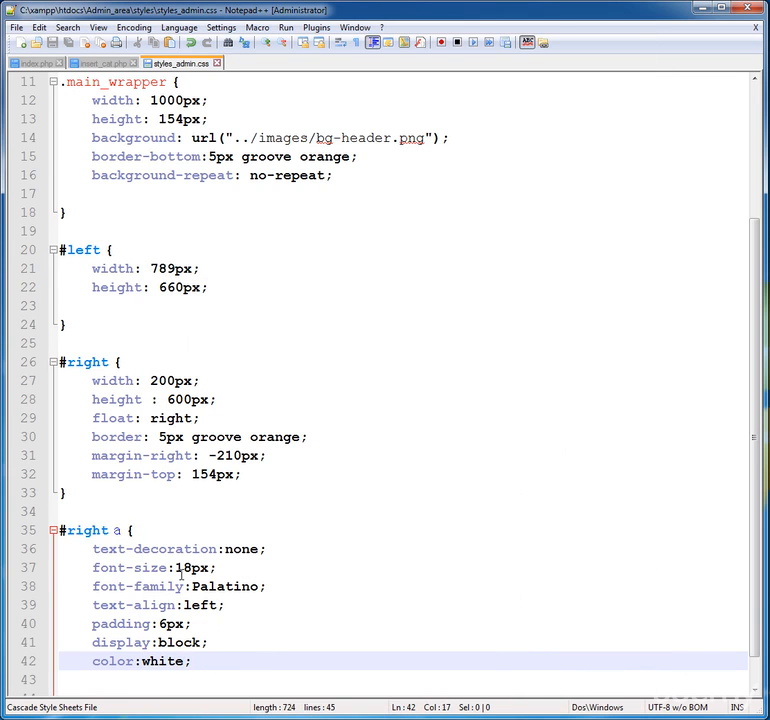
# Complete #right a with color white and add an empty #right a:hover rule
pyautogui.scroll(-3)
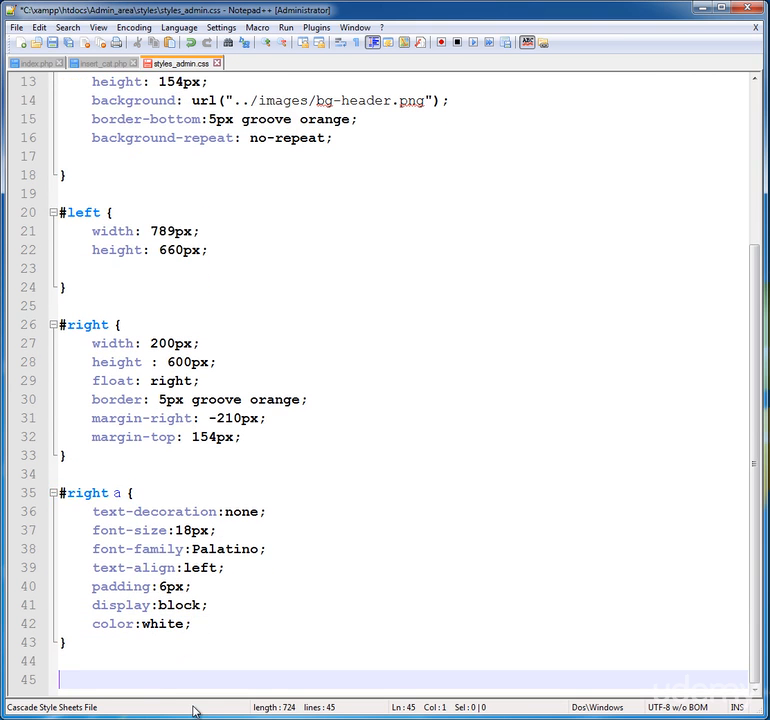
pyautogui.write('#right a:hover {')
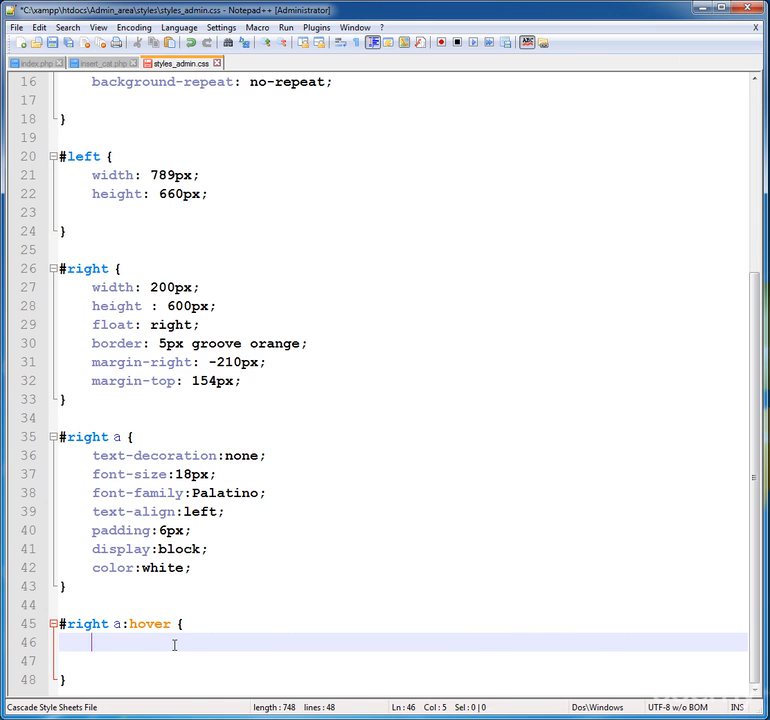
# Give #right a:hover text-decoration underline, font-weight bolder and color orange
pyautogui.write('tex')
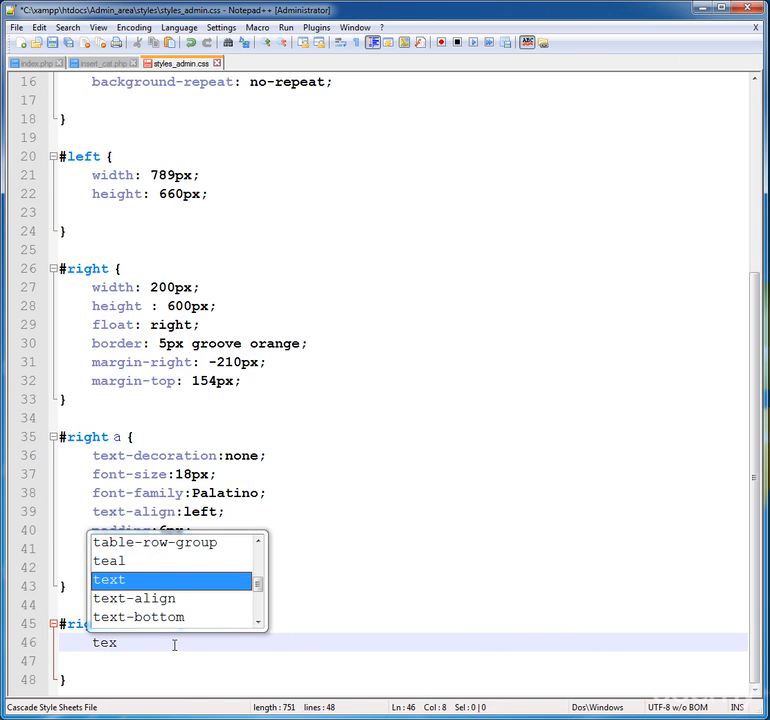
pyautogui.write('t-decoration:underline;')
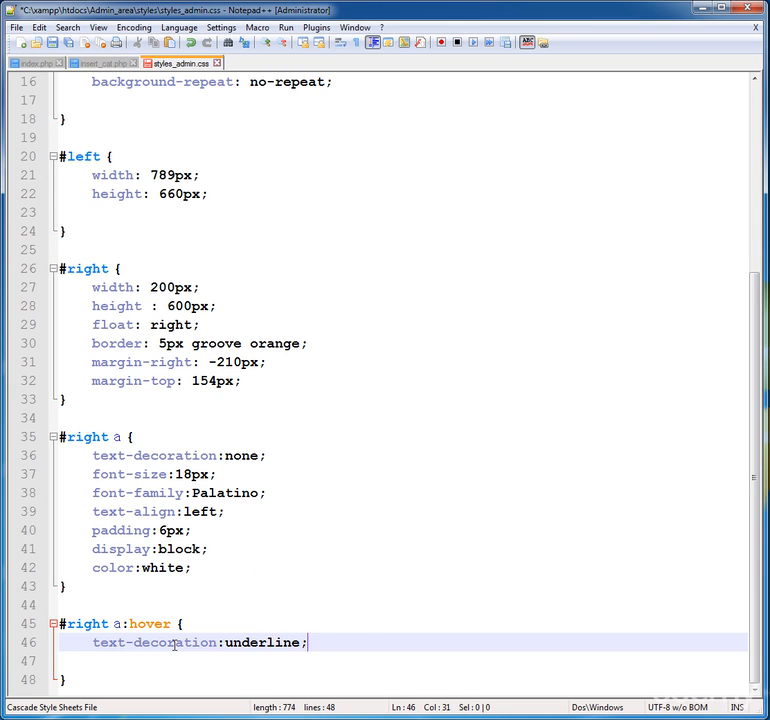
pyautogui.press('enter')
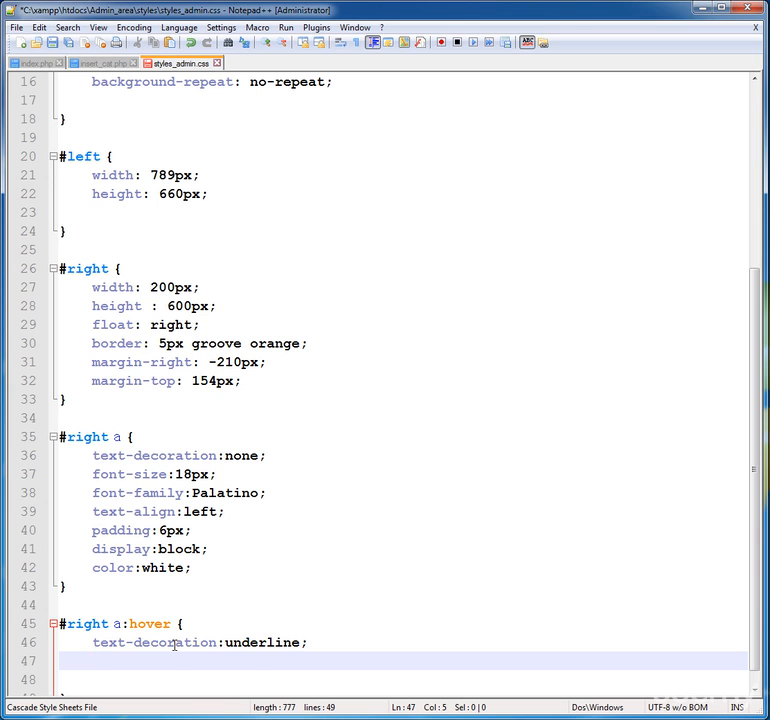
pyautogui.write('font-weight')
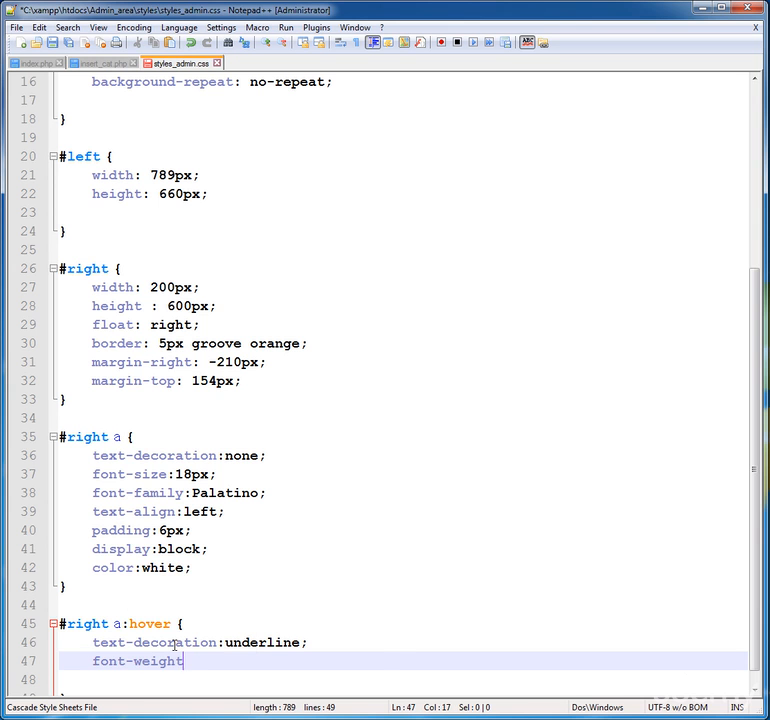
pyautogui.write(':bolder')
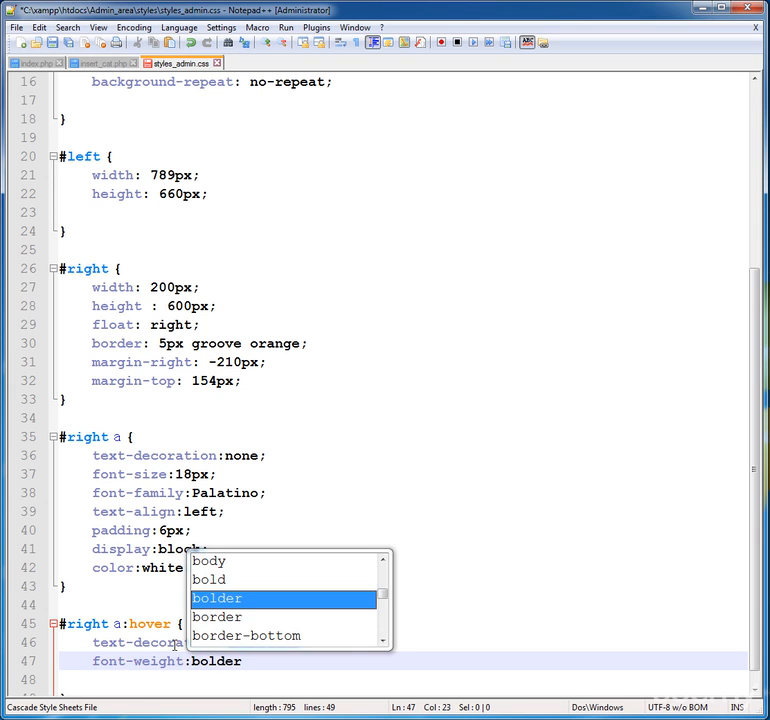
pyautogui.write('color:orange;')
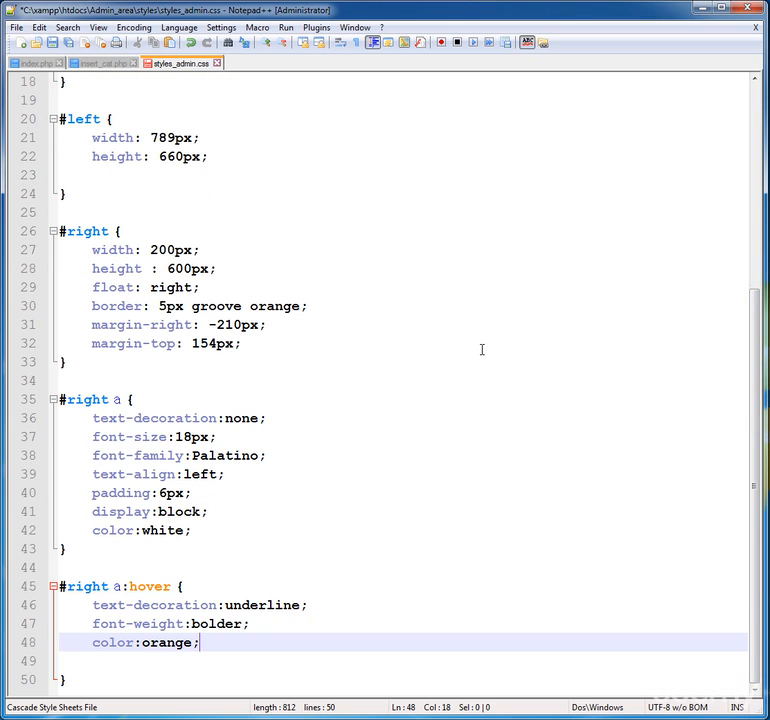
pyautogui.doubleClick(170, 642)
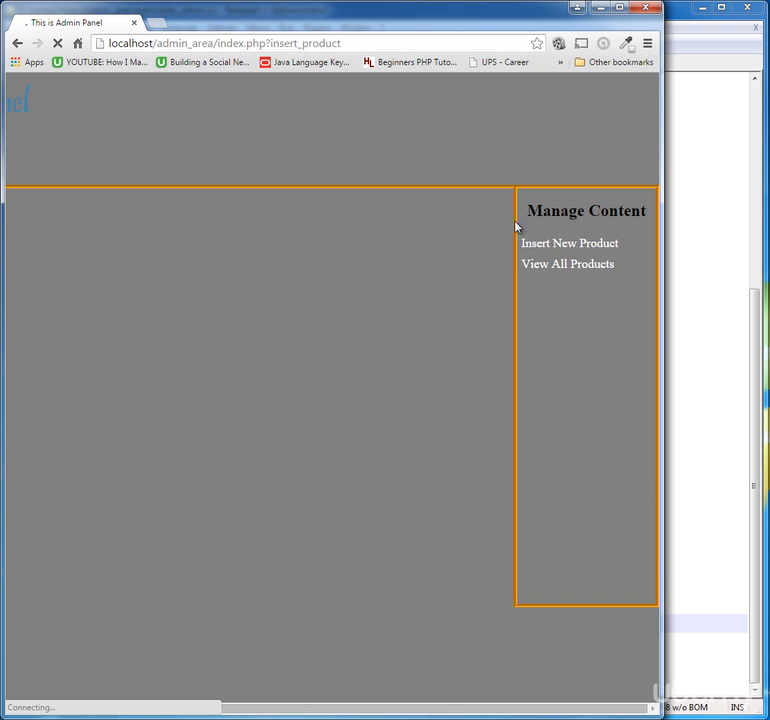
# Reload the admin page in Chrome, then bring up index.php in Notepad++
pyautogui.click(569, 243)
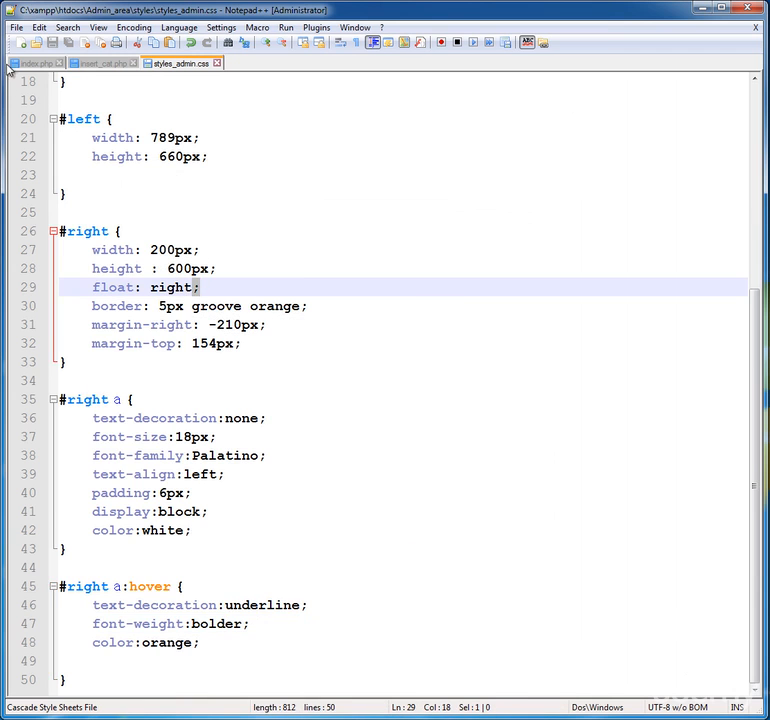
pyautogui.click(37, 63)
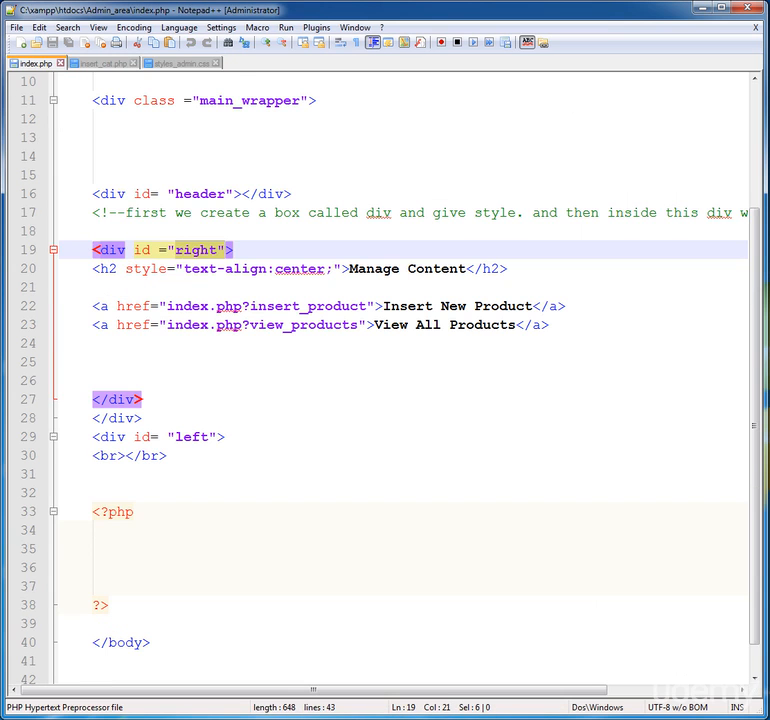